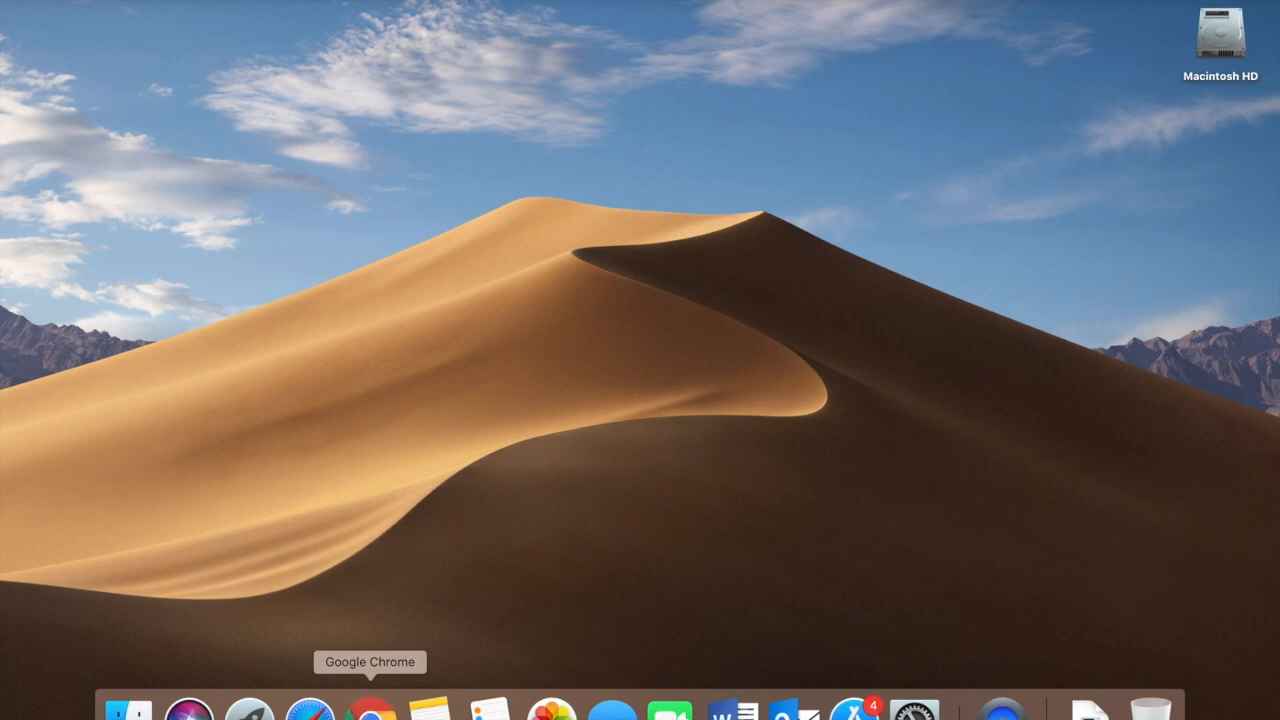
- Search Google for 'r studio' in Chrome and land on the RStudio homepage
{"action": "left_click", "coordinate": [364, 712]}
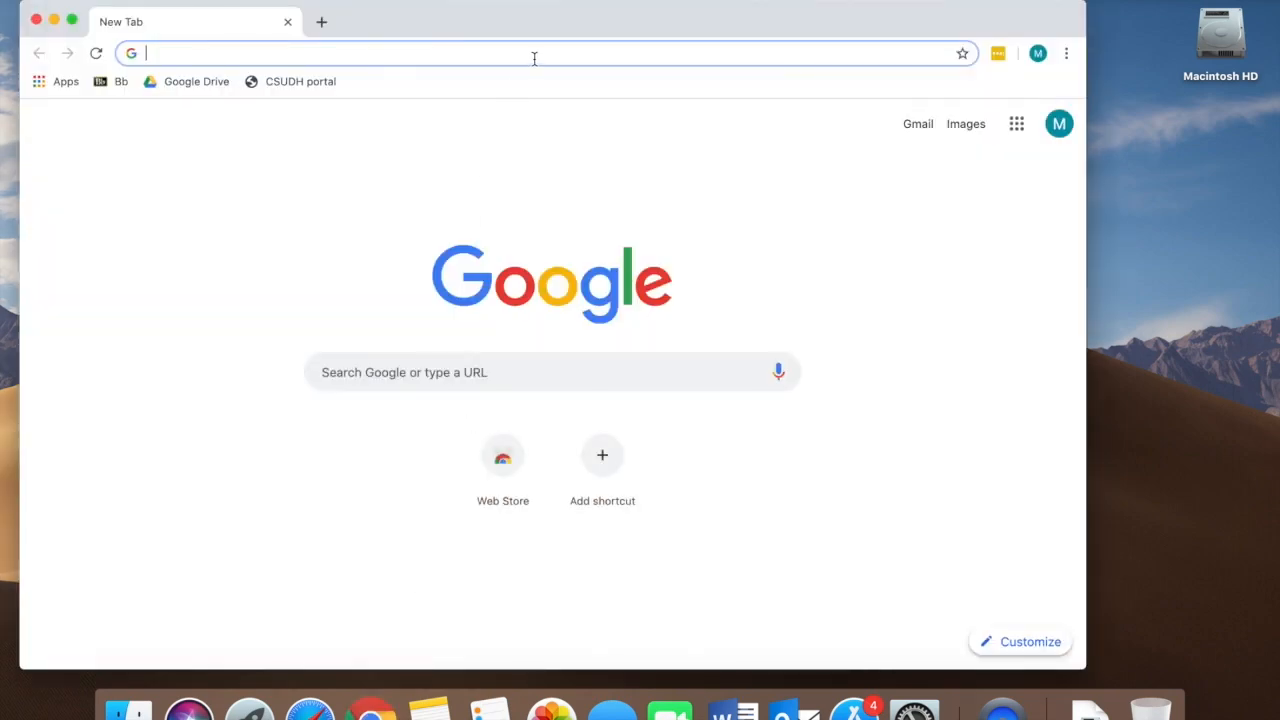
{"action": "type", "text": "r studi"}
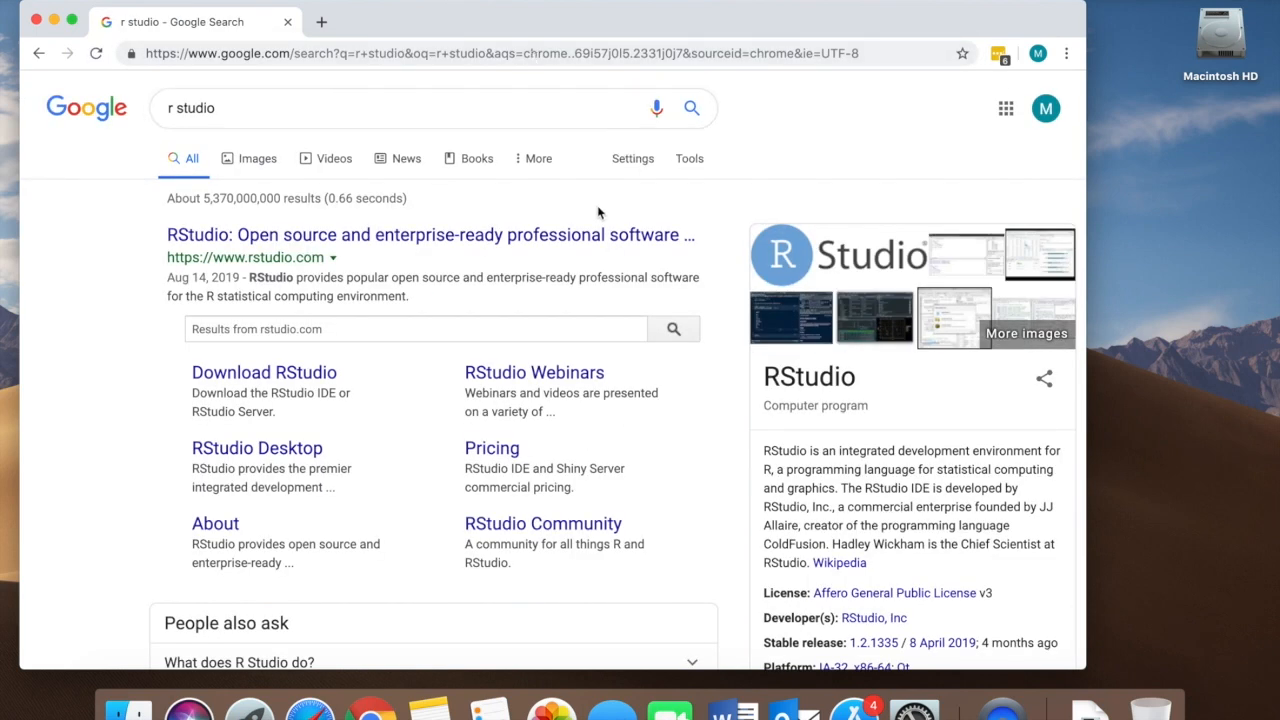
{"action": "left_click", "coordinate": [430, 236]}
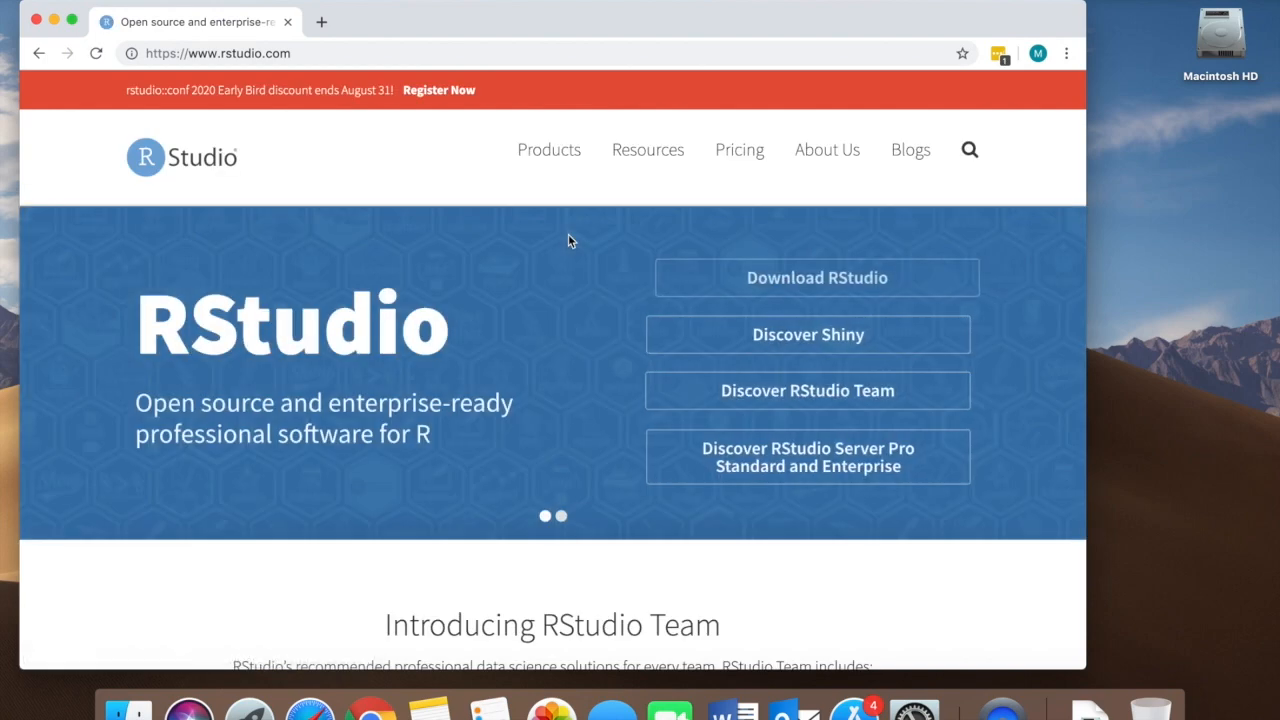
{"action": "mouse_move", "coordinate": [916, 274]}
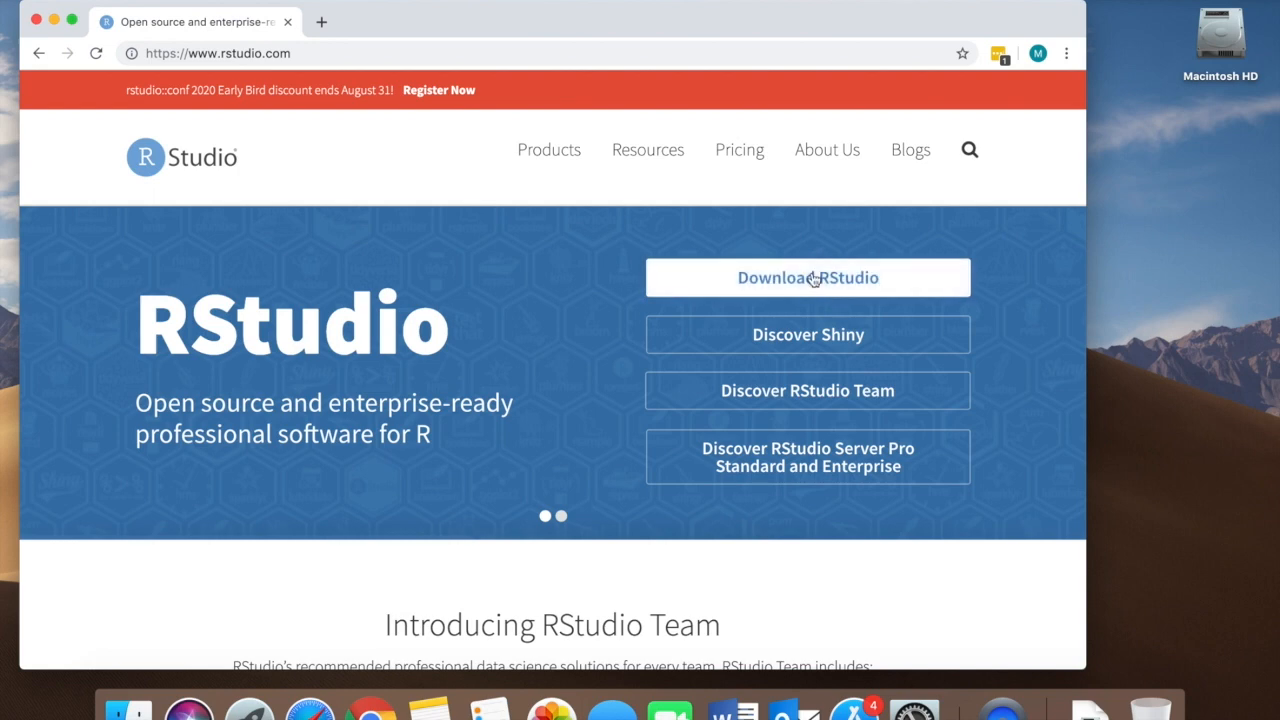
- Reach the installer list via the free RStudio Desktop Open Source License download
{"action": "left_click", "coordinate": [808, 276]}
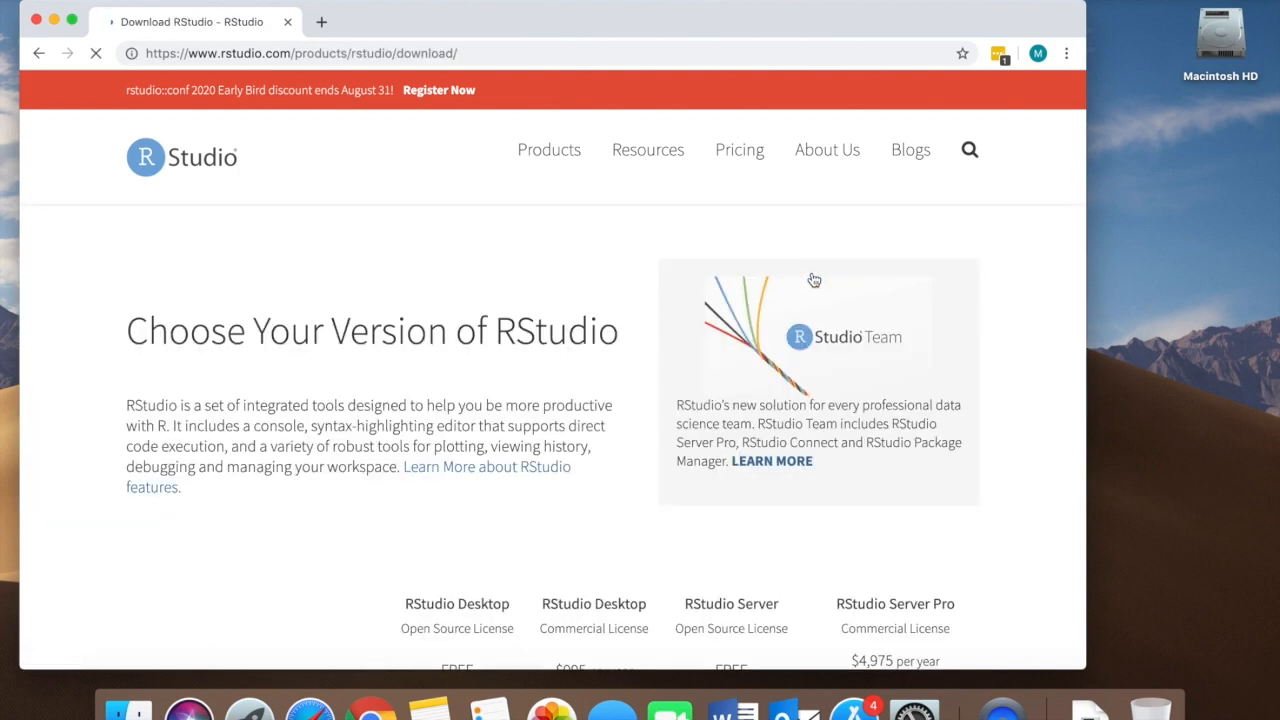
{"action": "scroll", "scroll_direction": "down", "scroll_amount": 3}
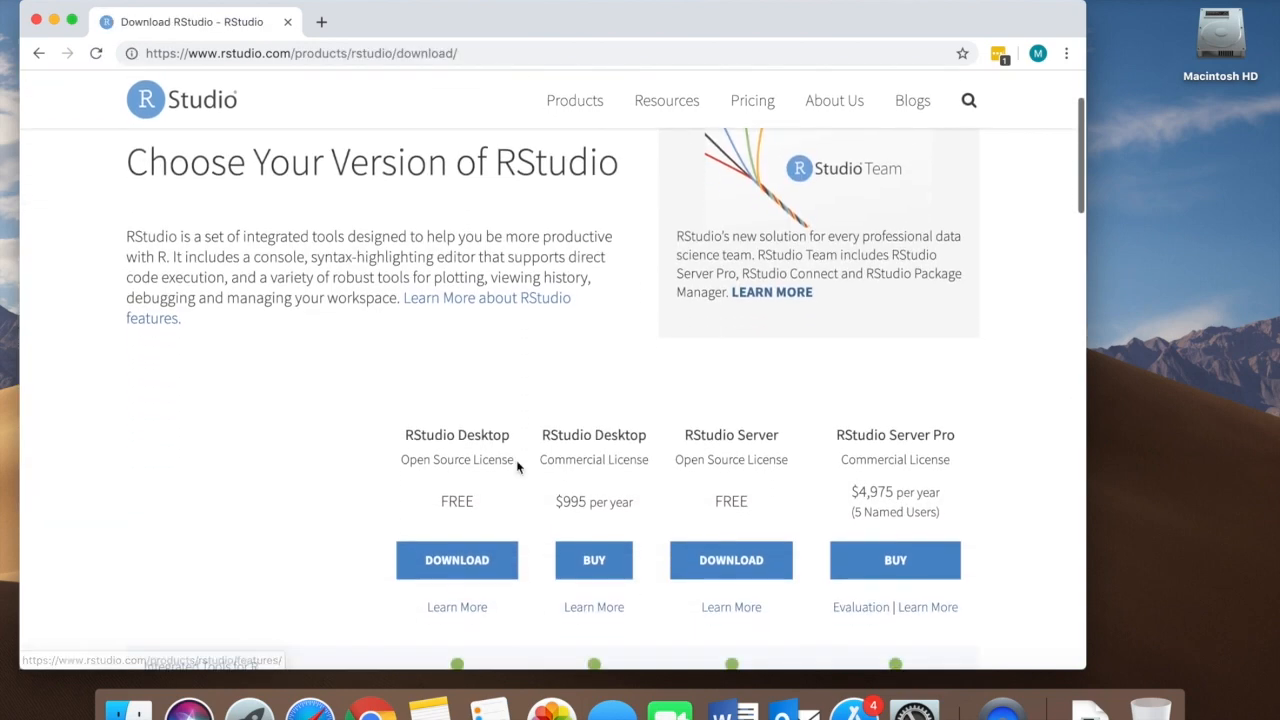
{"action": "scroll", "scroll_direction": "down", "scroll_amount": 3}
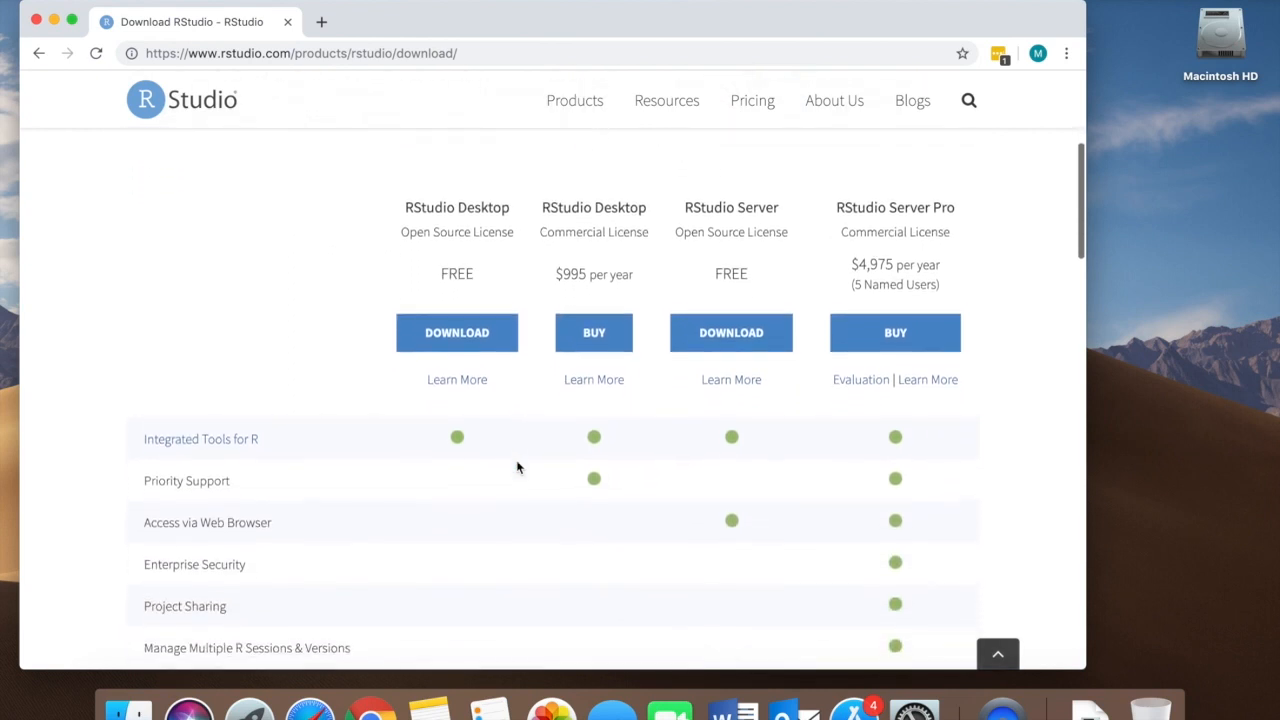
{"action": "scroll", "scroll_direction": "down", "scroll_amount": 3}
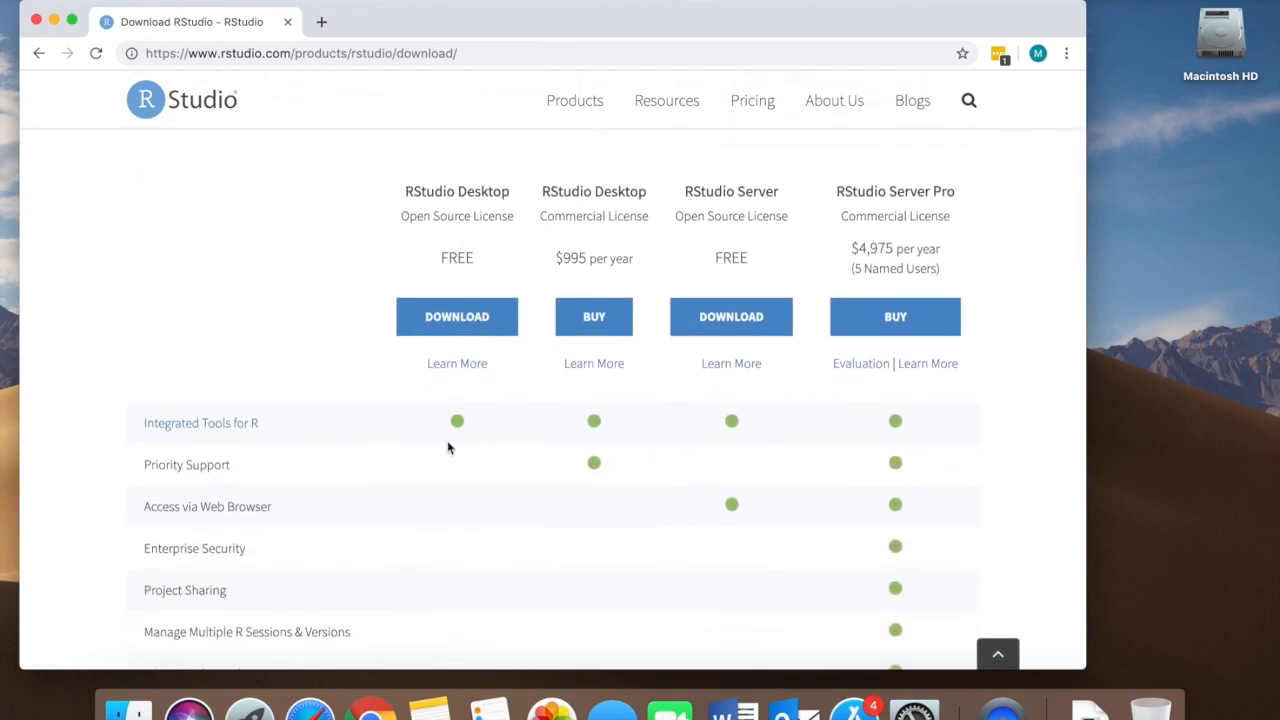
{"action": "mouse_move", "coordinate": [462, 324]}
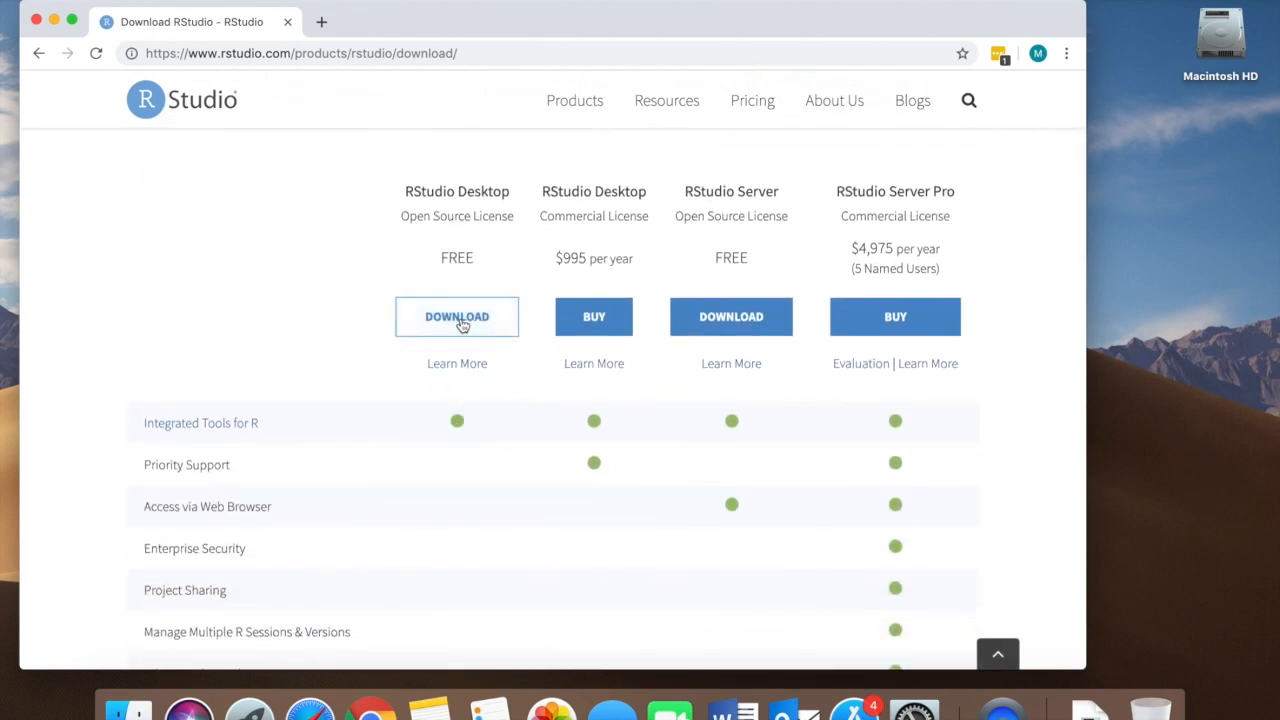
{"action": "left_click", "coordinate": [456, 316]}
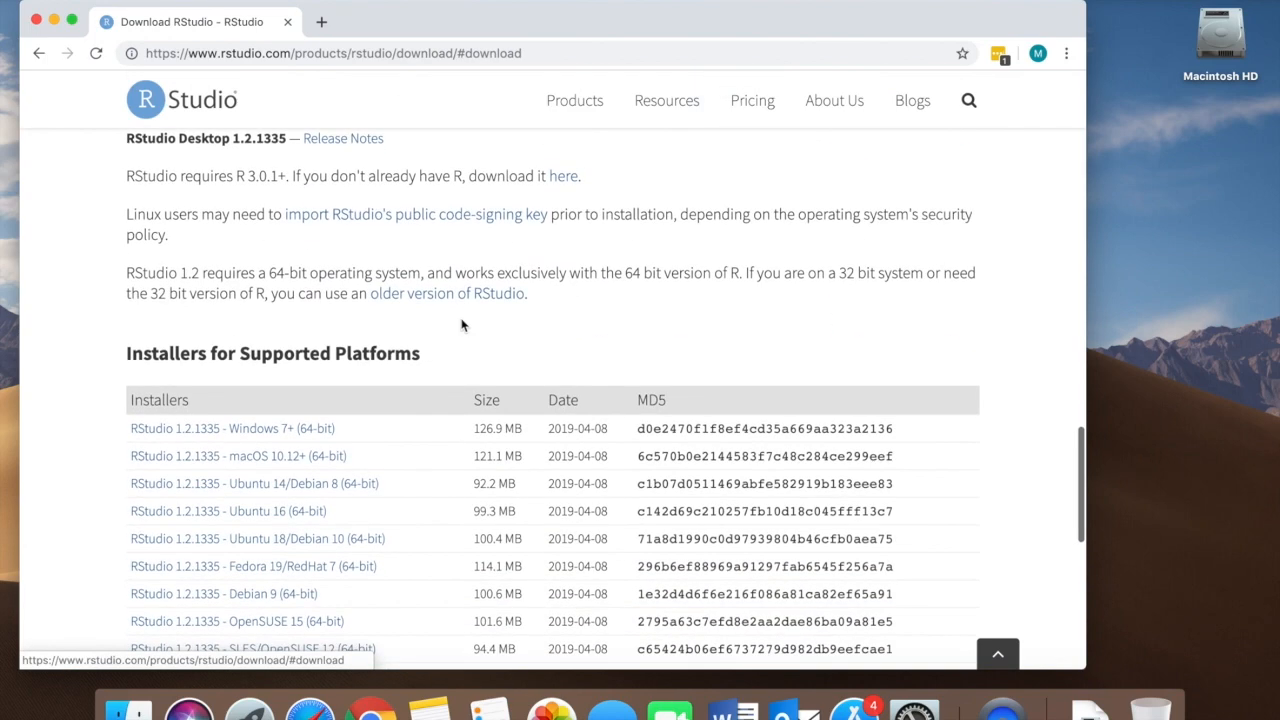
{"action": "scroll", "scroll_direction": "down", "scroll_amount": 3}
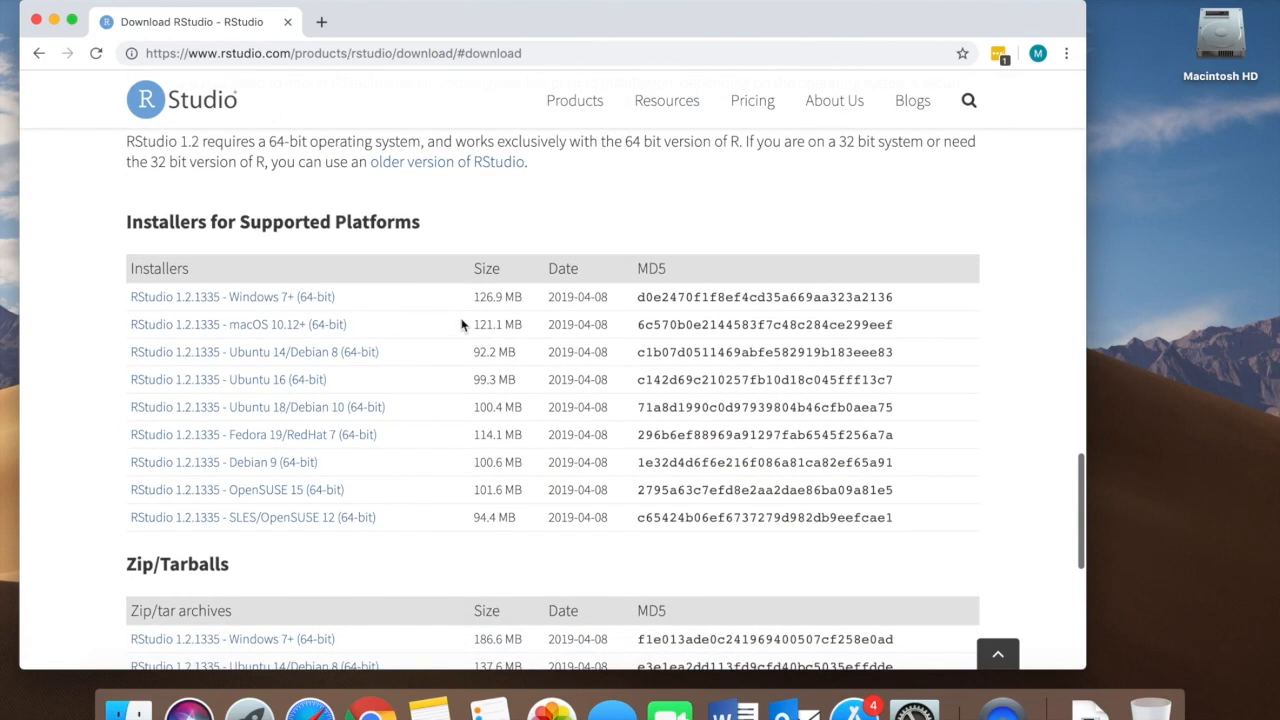
{"action": "mouse_move", "coordinate": [296, 328]}
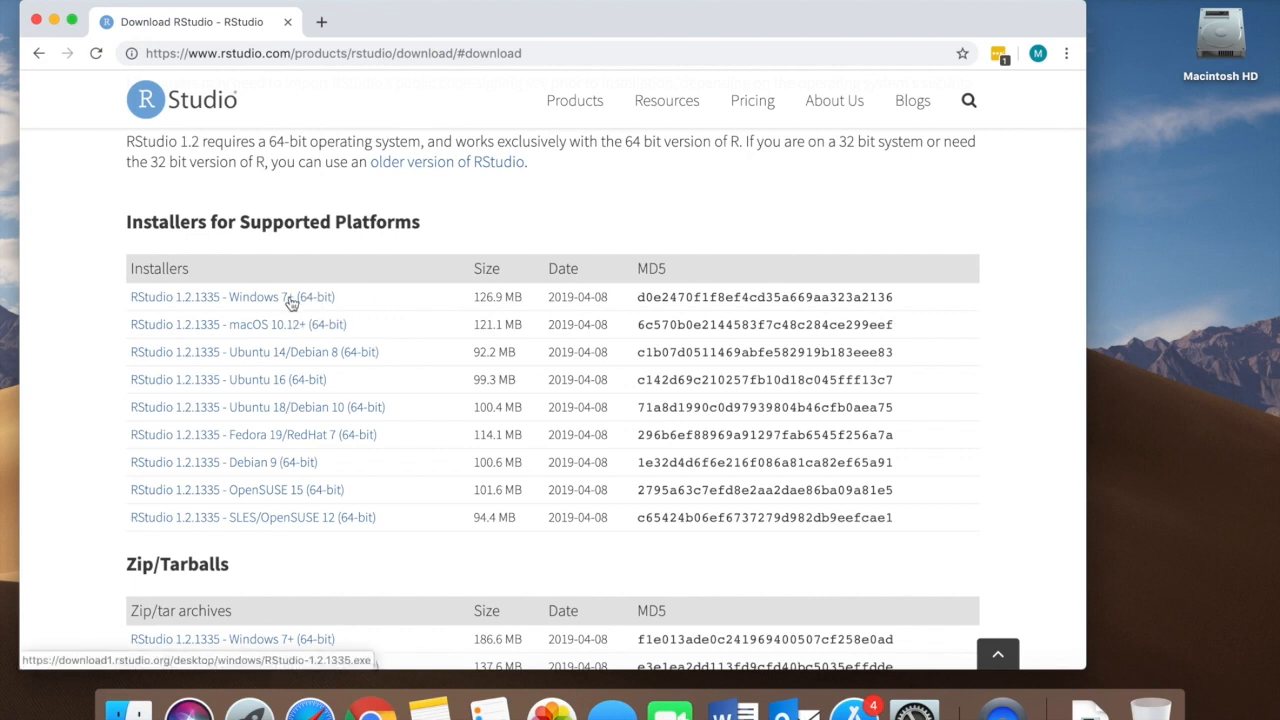
{"action": "mouse_move", "coordinate": [322, 288]}
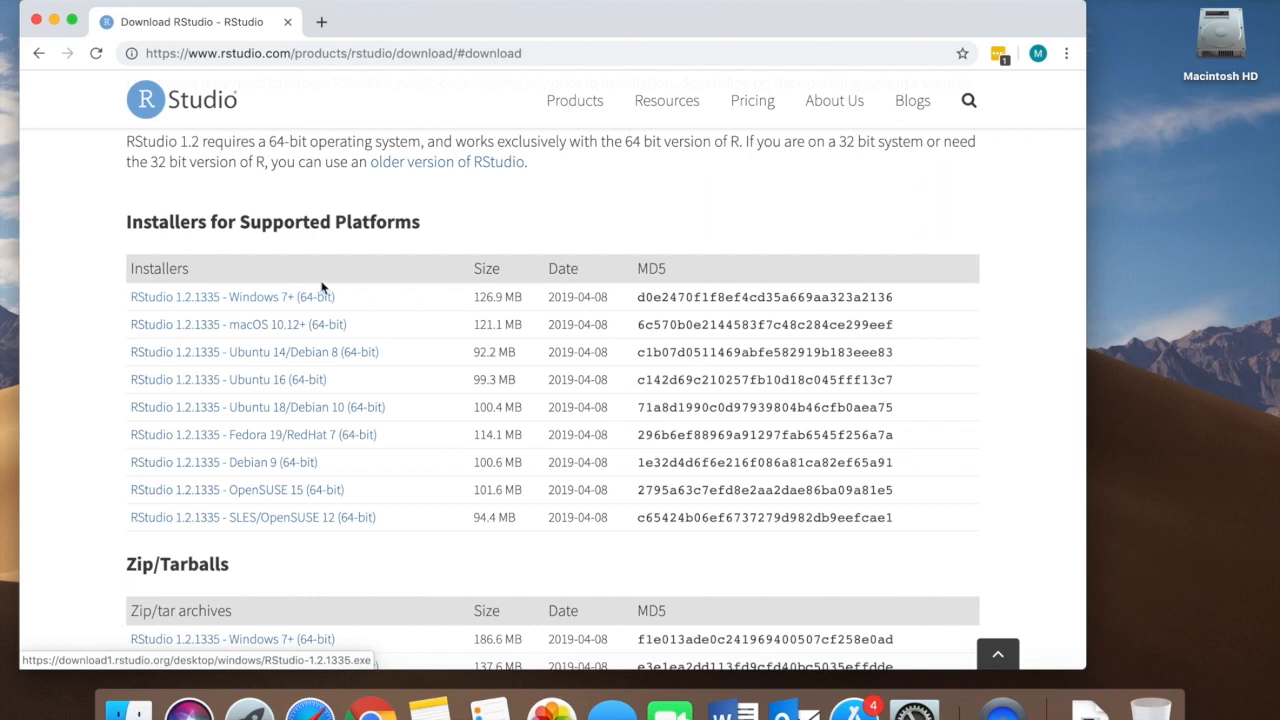
{"action": "mouse_move", "coordinate": [300, 332]}
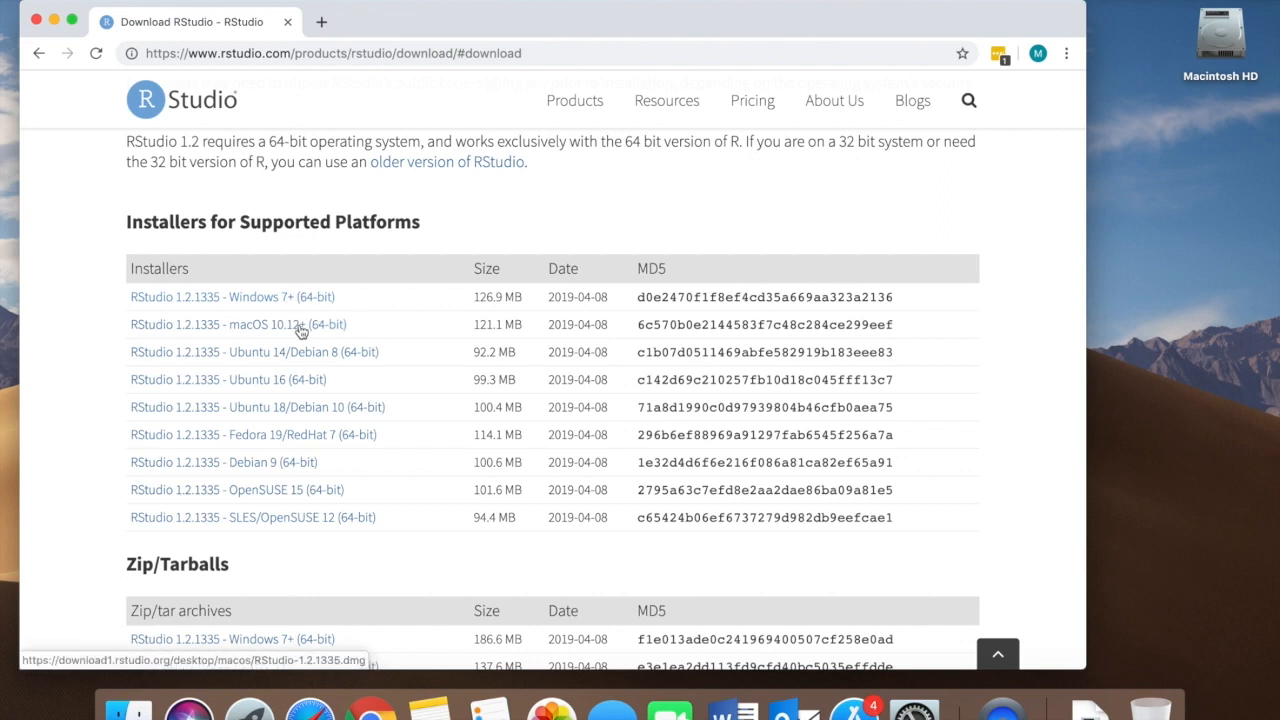
- Download the RStudio 1.2.1335 macOS 10.12+ installer and mount RStudio-1.2.1335.dmg
{"action": "left_click", "coordinate": [238, 324]}
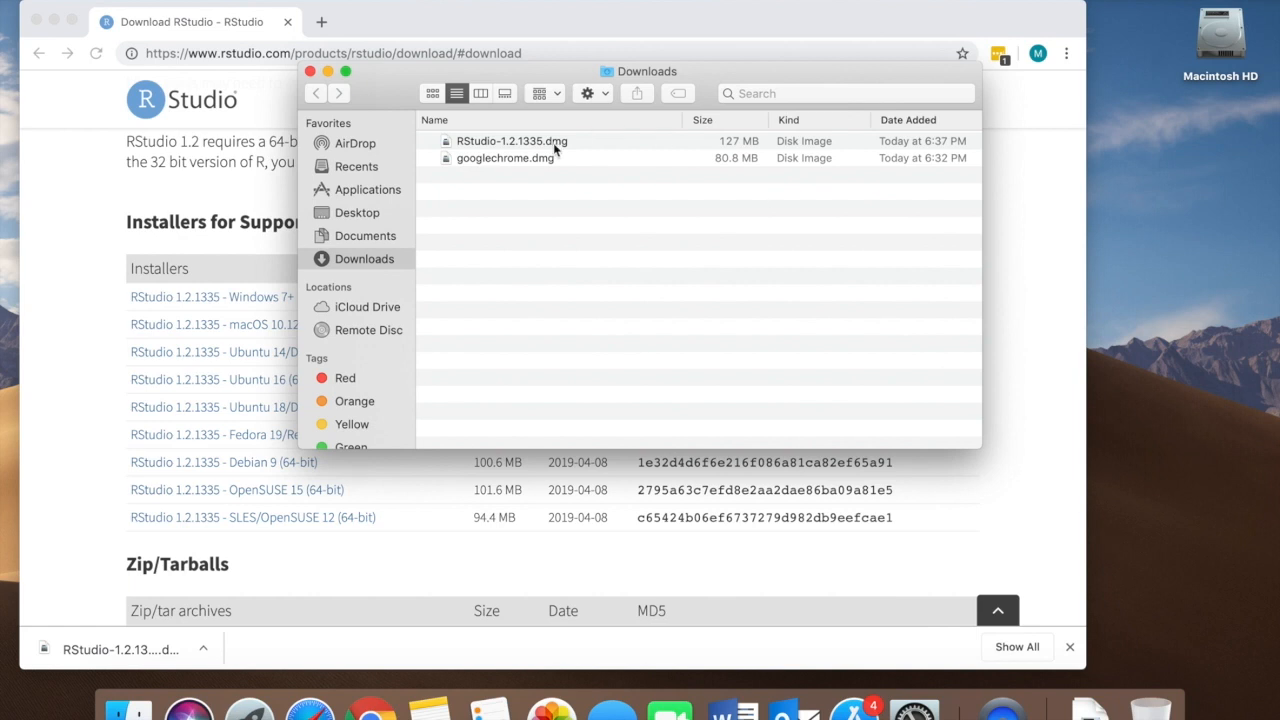
{"action": "double_click", "coordinate": [510, 140]}
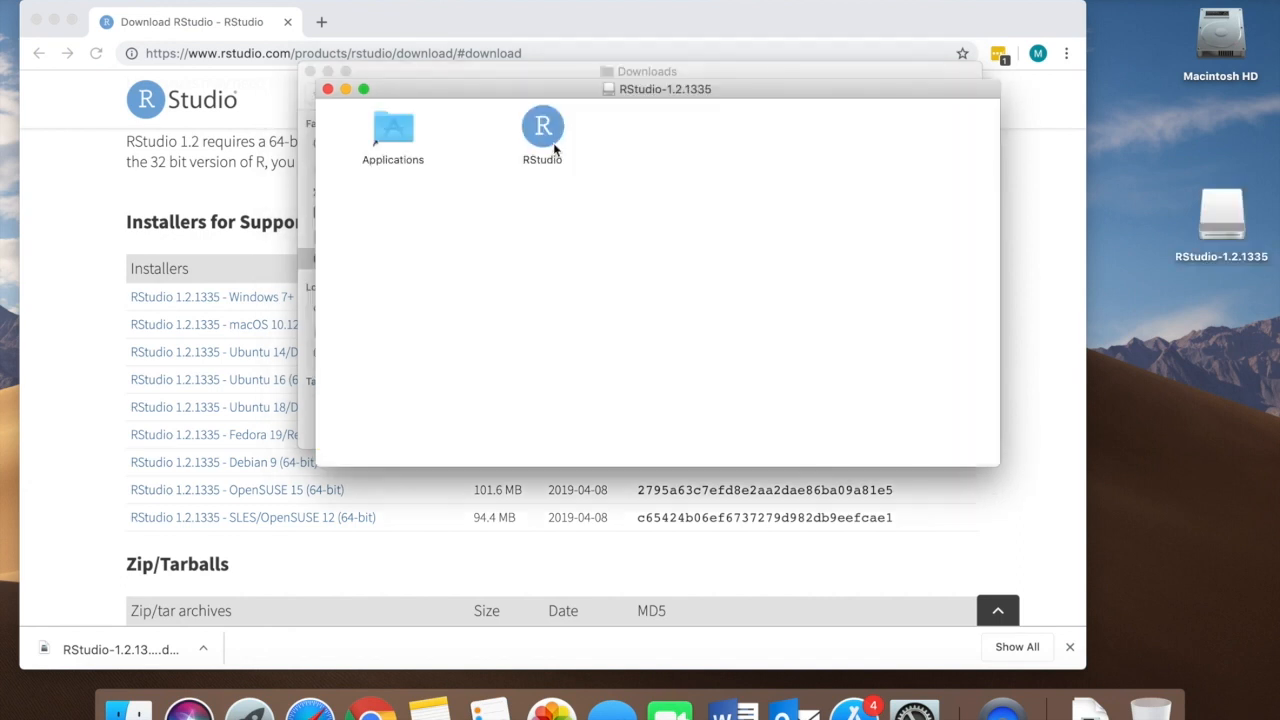
{"action": "left_click", "coordinate": [542, 128]}
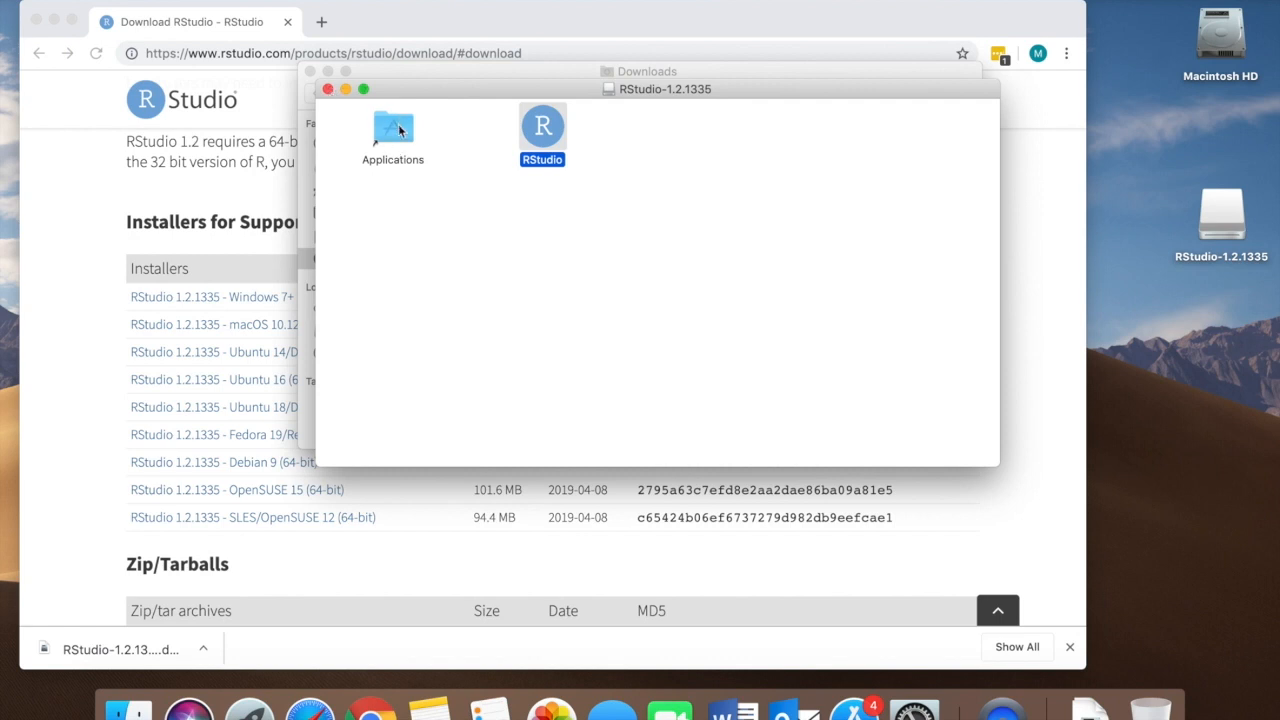
- Launch RStudio from the Applications folder, reaching the internet-app confirmation prompt
{"action": "double_click", "coordinate": [392, 128]}
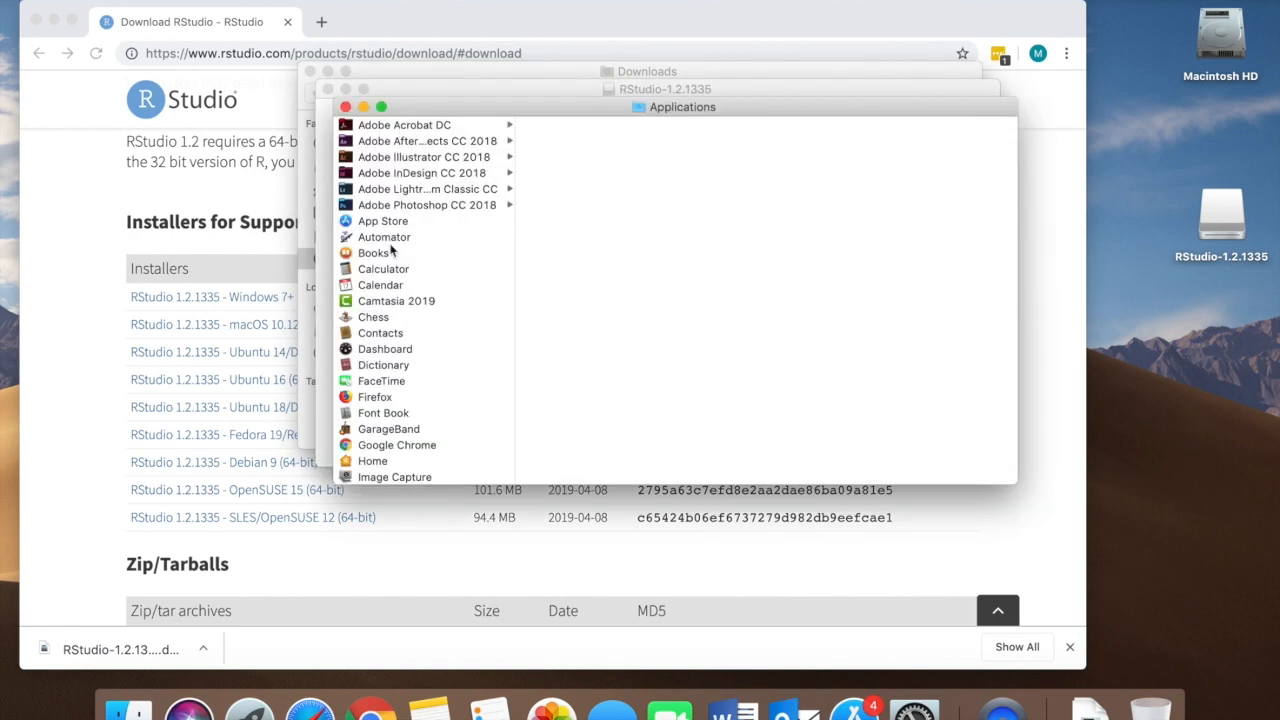
{"action": "scroll", "scroll_direction": "down", "scroll_amount": 3}
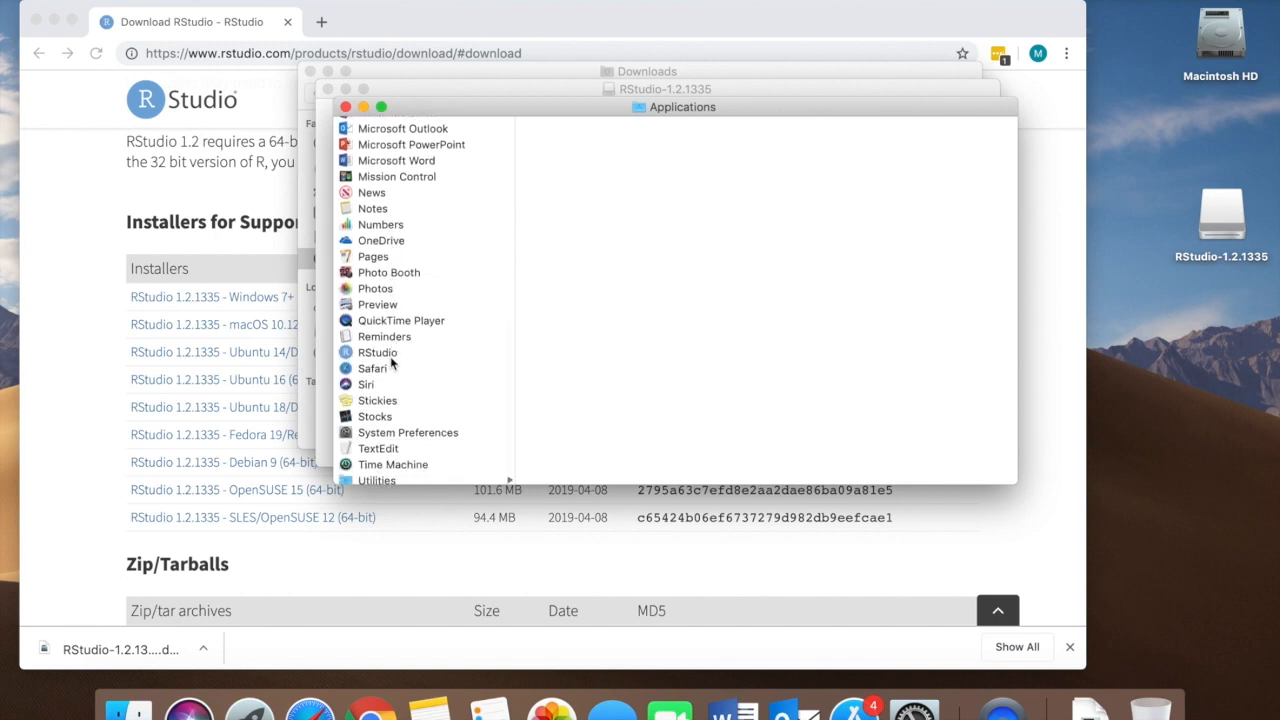
{"action": "left_click", "coordinate": [376, 352]}
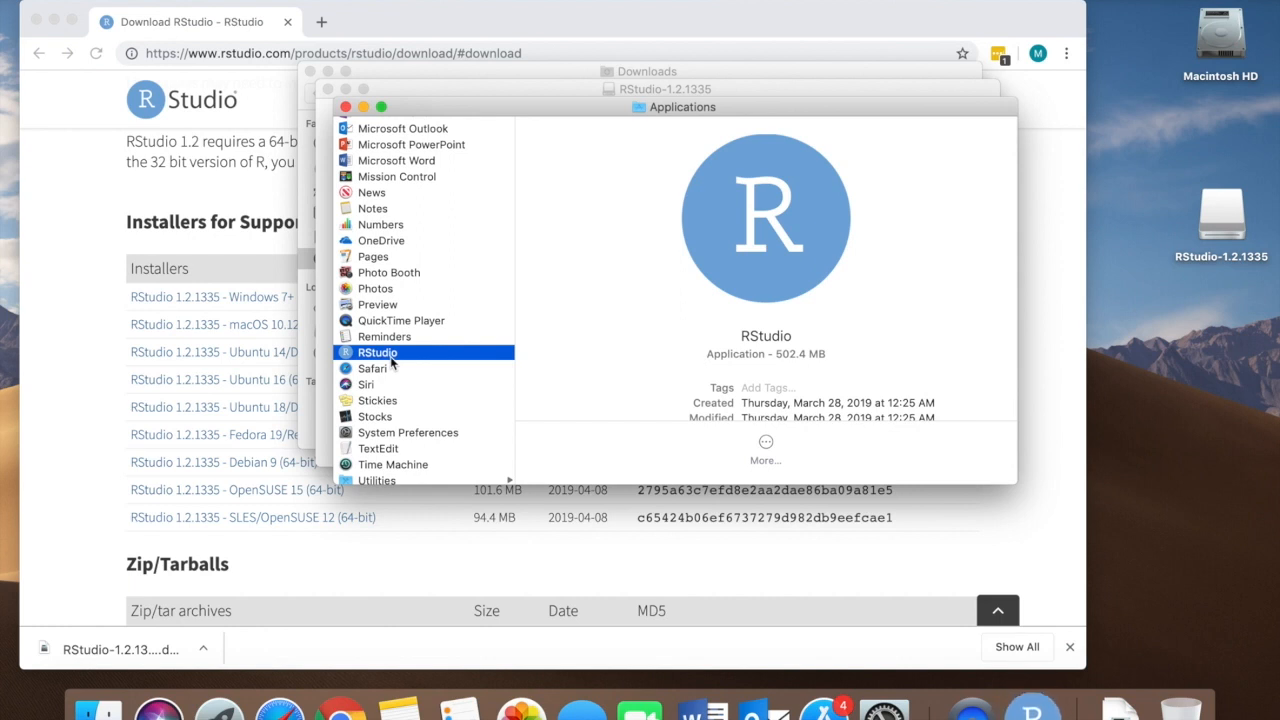
{"action": "double_click", "coordinate": [376, 352]}
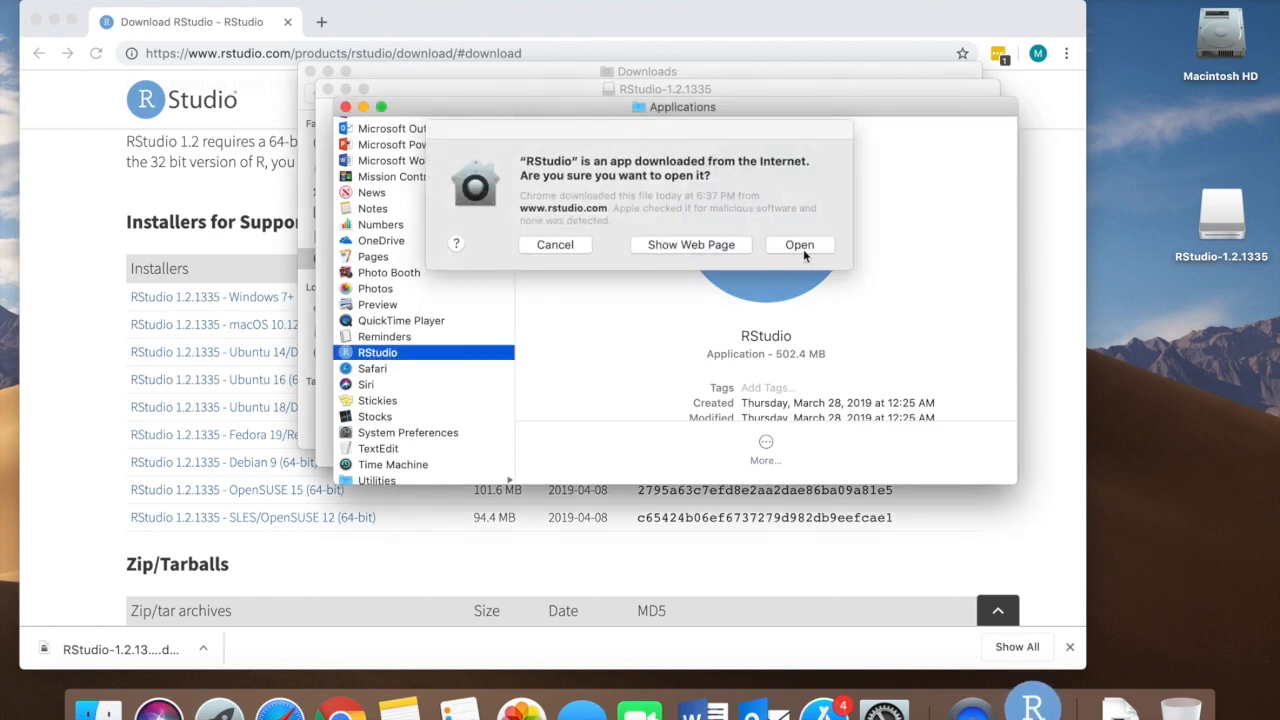
- Allow the downloaded app to run and dismiss the 'Unable to locate R binary' alerts
{"action": "left_click", "coordinate": [800, 244]}
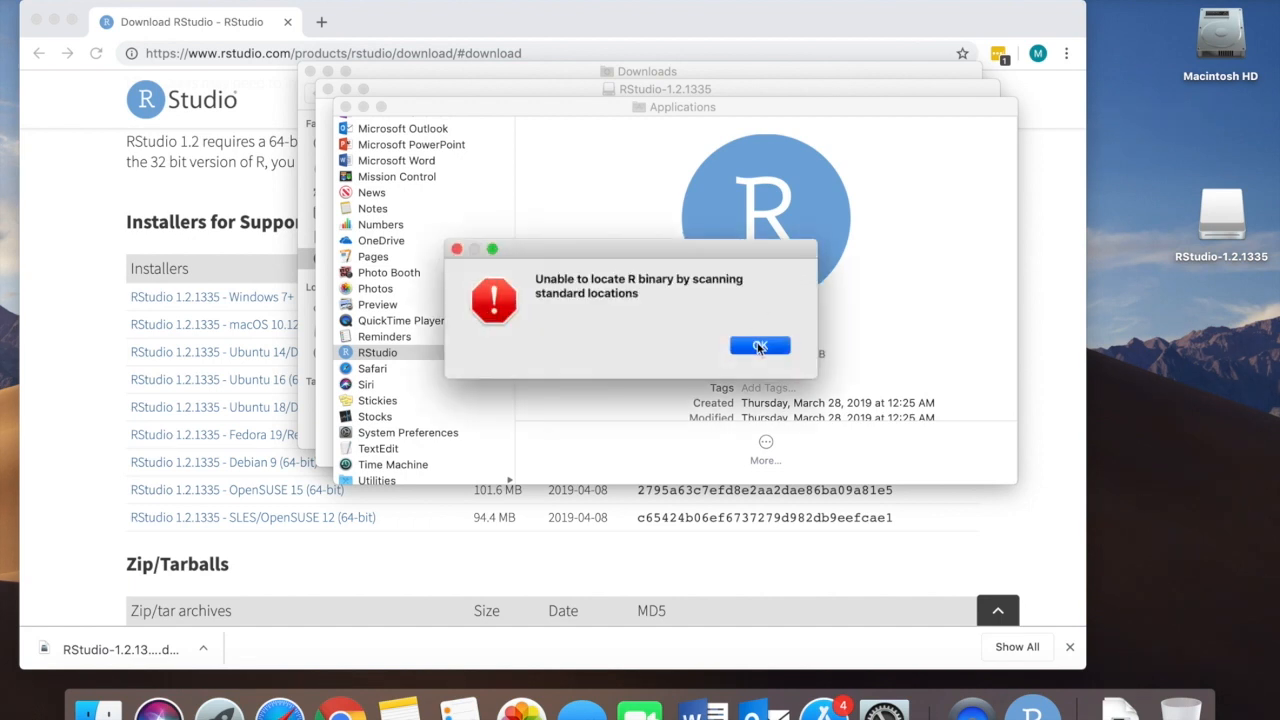
{"action": "left_click", "coordinate": [760, 344]}
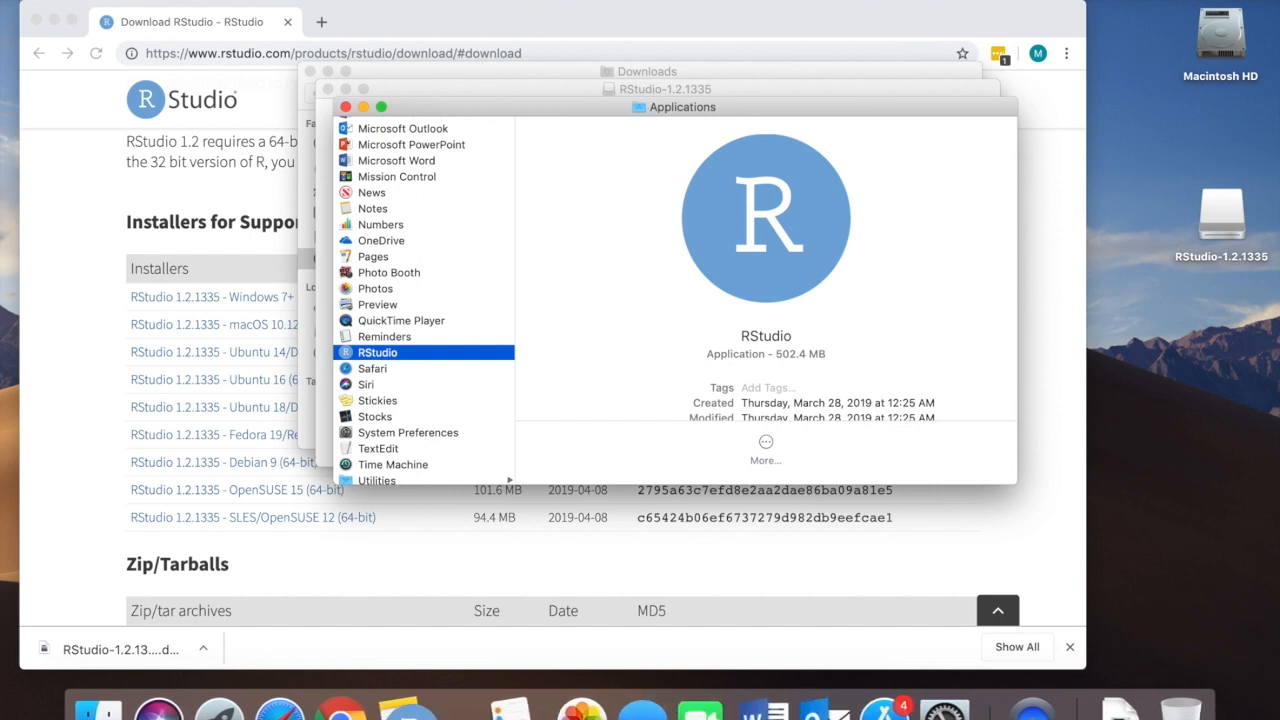
{"action": "mouse_move", "coordinate": [400, 708]}
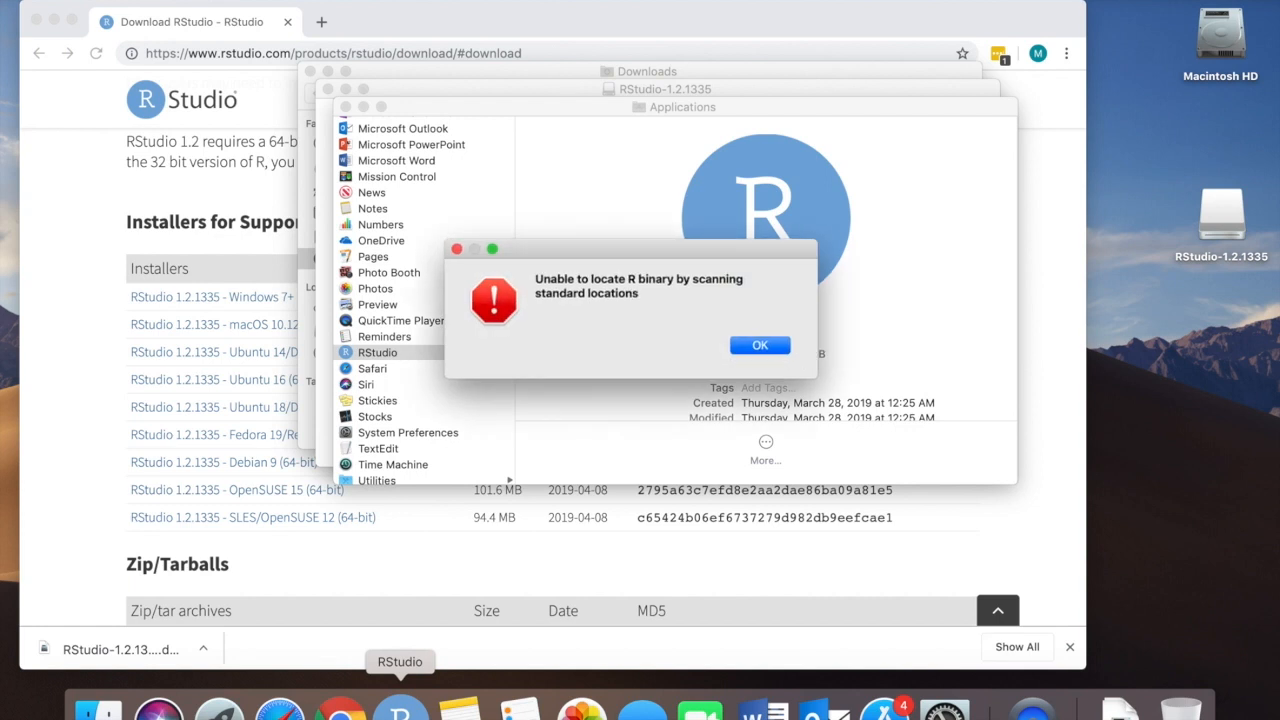
{"action": "mouse_move", "coordinate": [678, 302]}
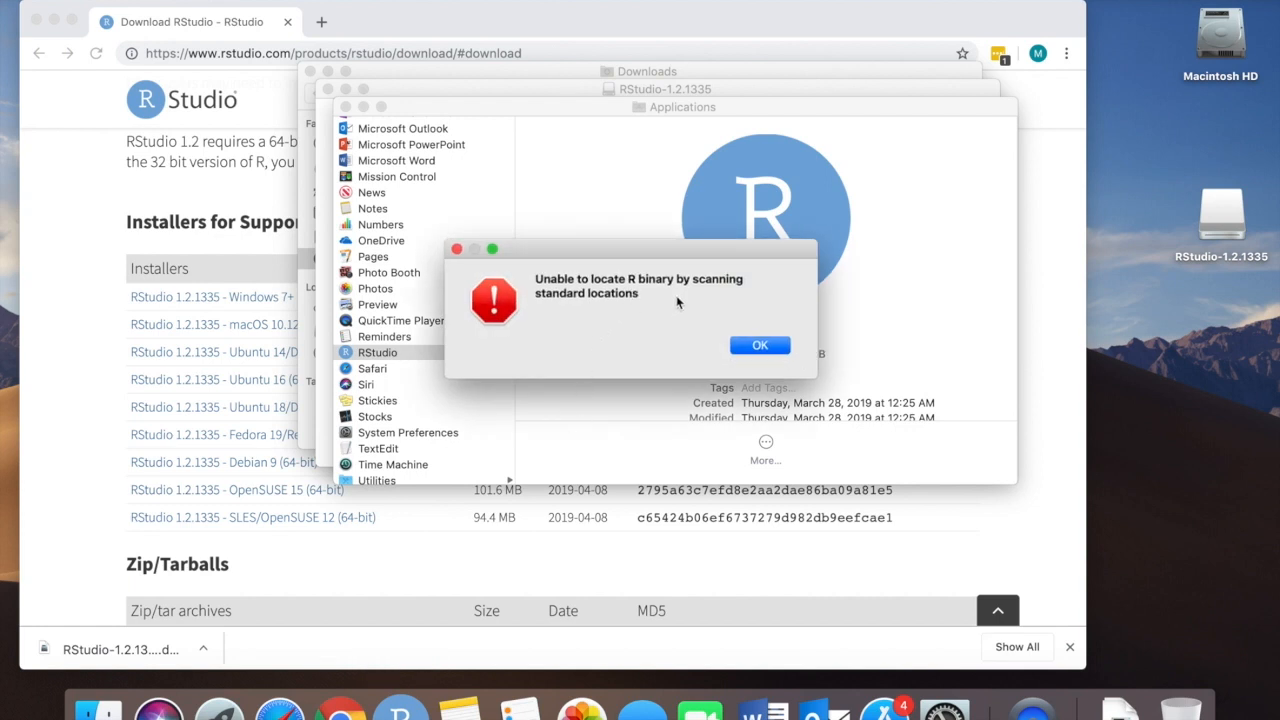
{"action": "left_click", "coordinate": [760, 344]}
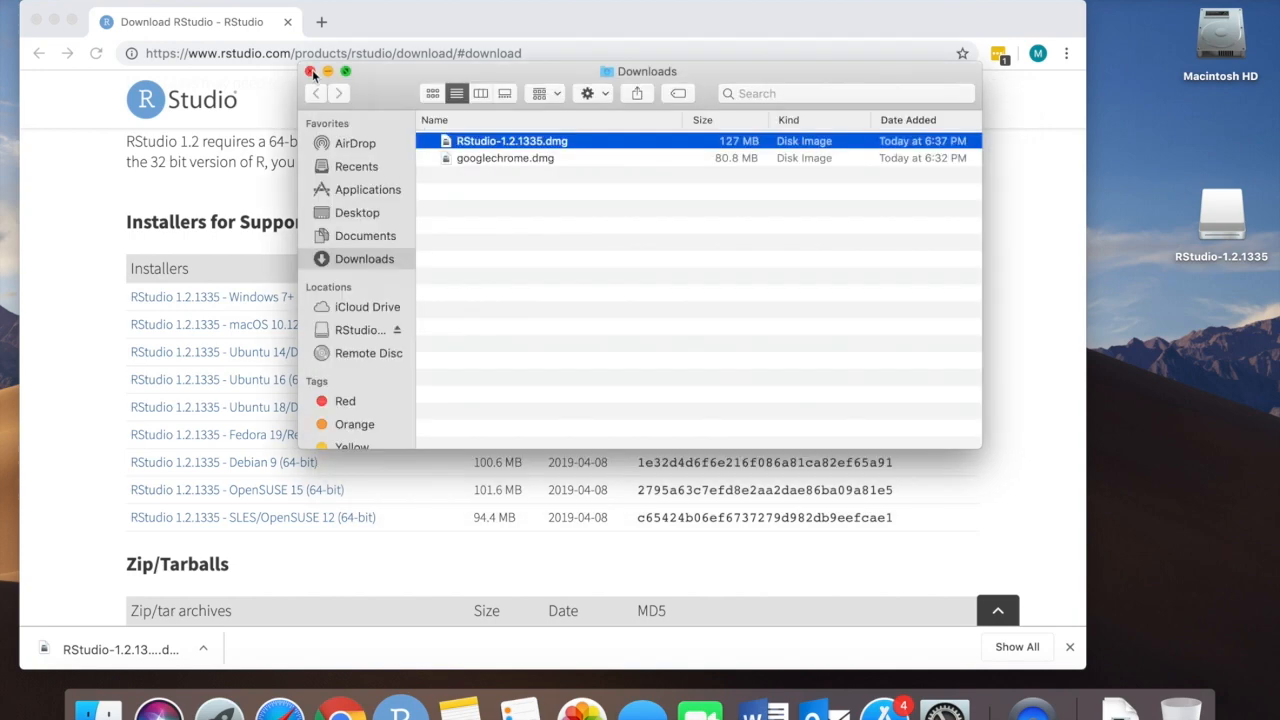
- Search Google for 'R', reach the R Project homepage and follow its 'download R' link
{"action": "left_click", "coordinate": [312, 72]}
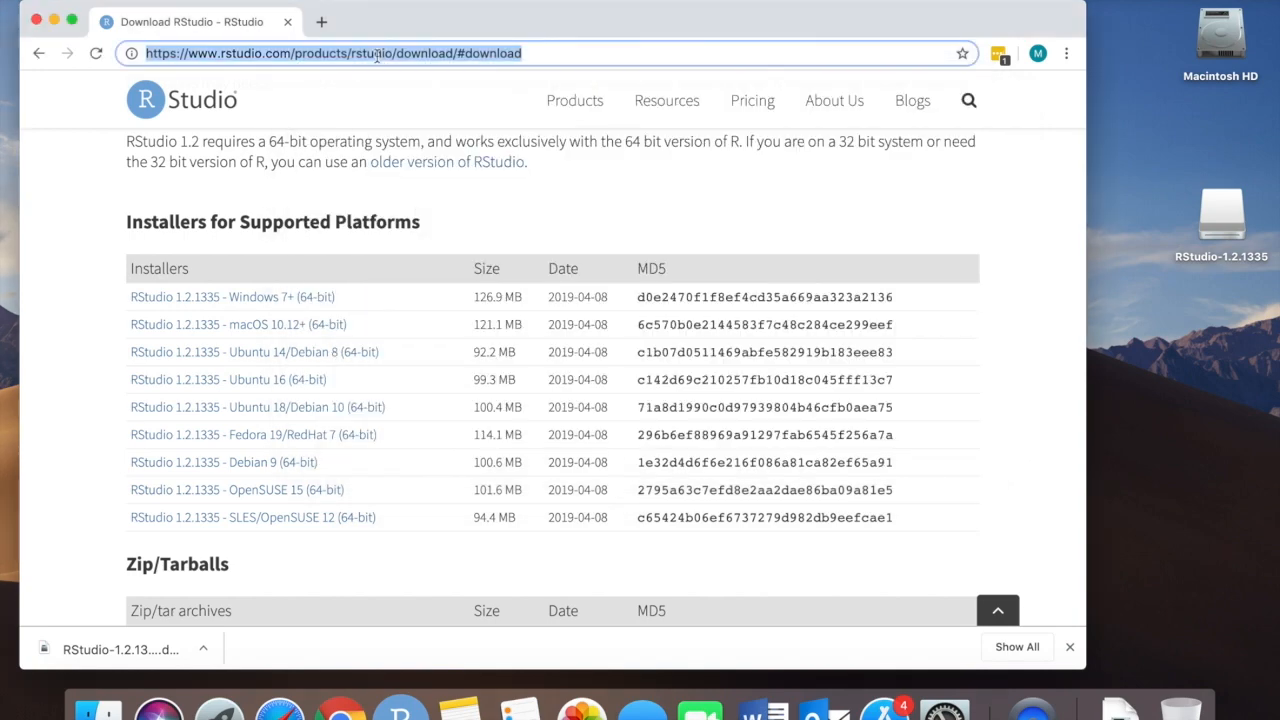
{"action": "type", "text": "R"}
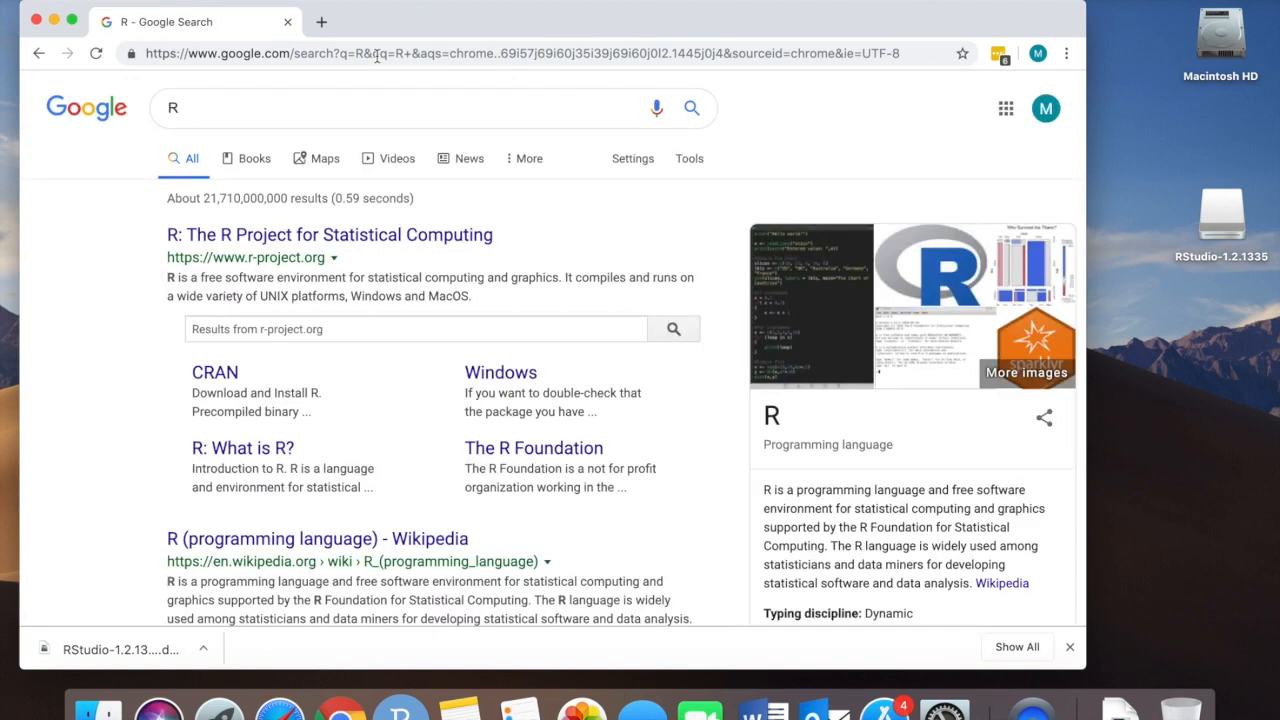
{"action": "mouse_move", "coordinate": [178, 204]}
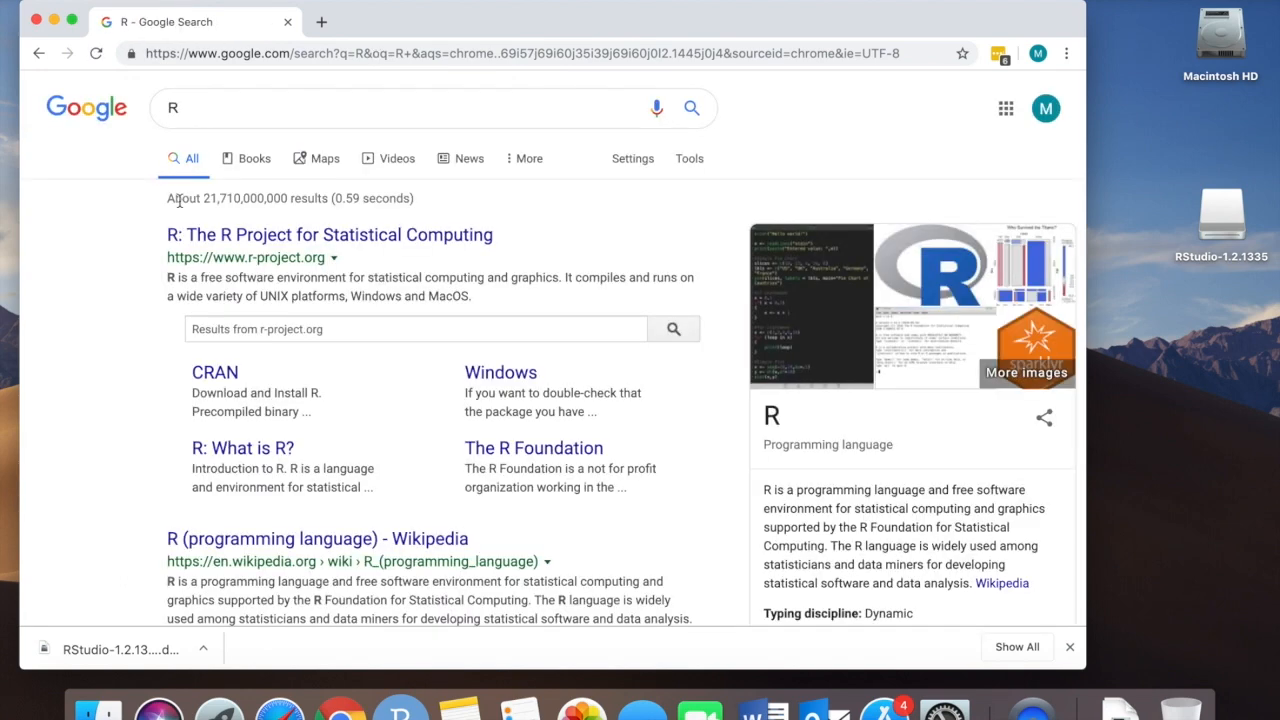
{"action": "left_click", "coordinate": [328, 234]}
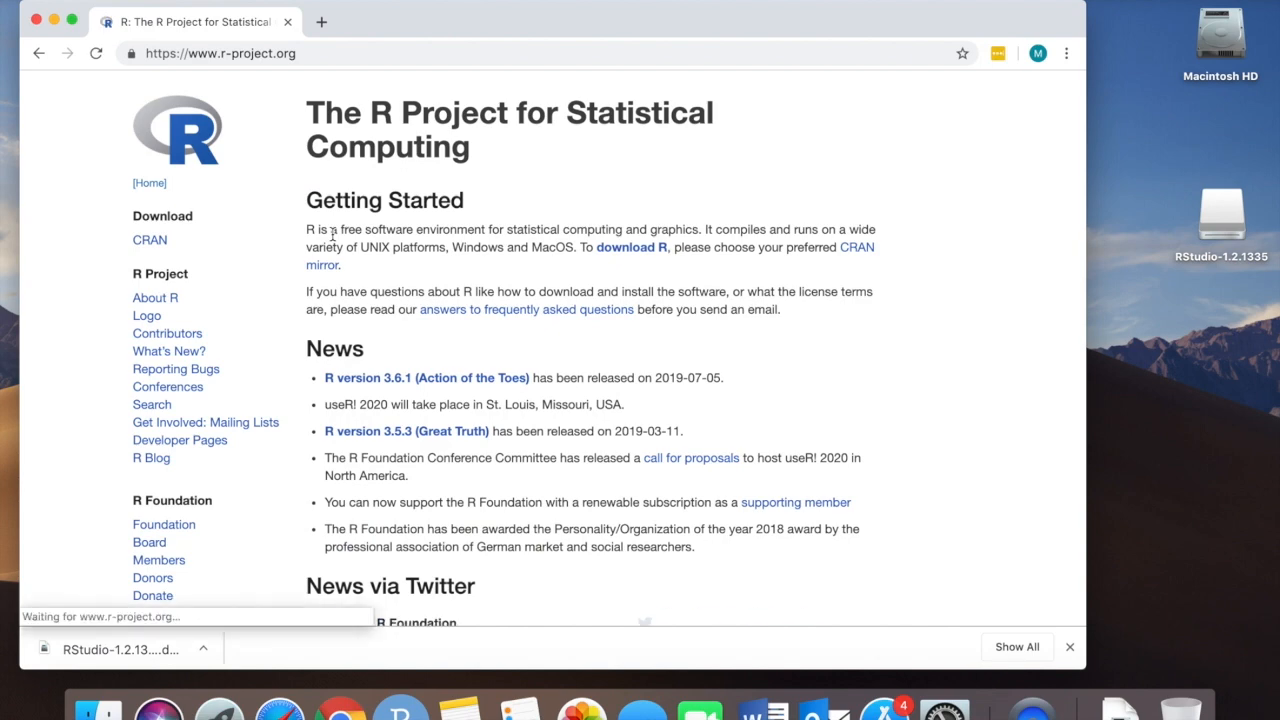
{"action": "scroll", "scroll_direction": "down", "scroll_amount": 3}
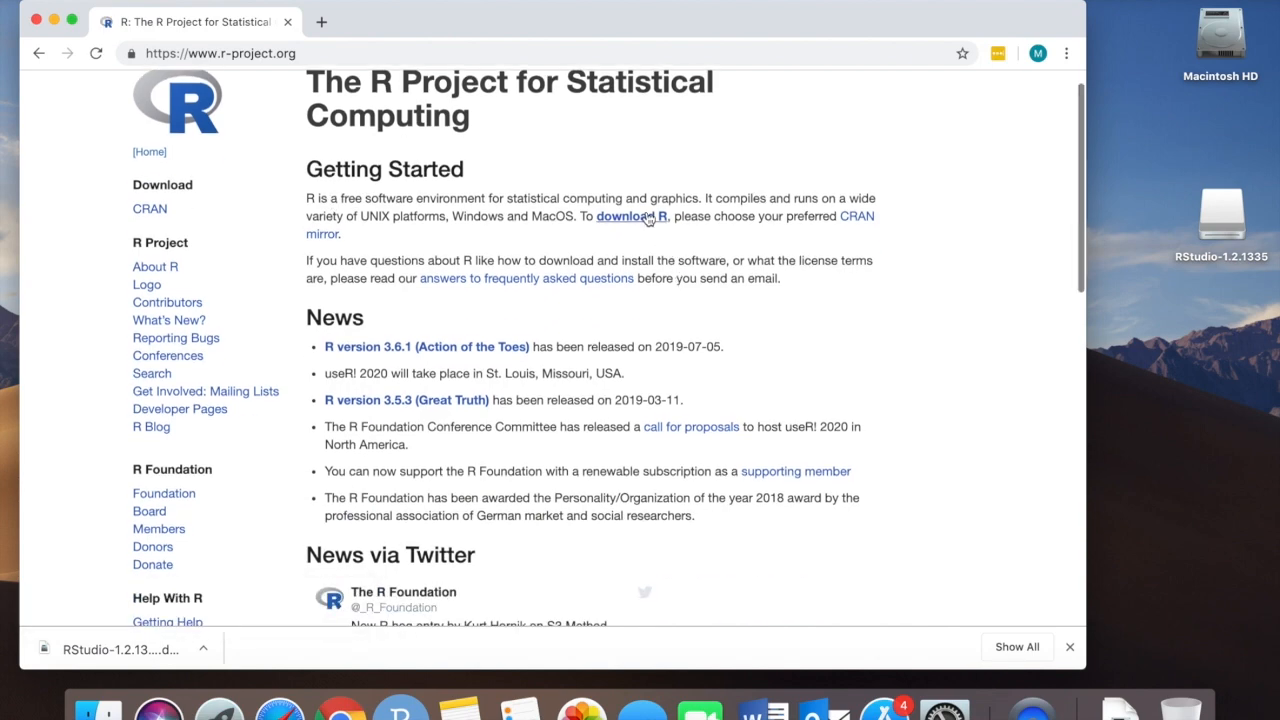
{"action": "left_click", "coordinate": [636, 216]}
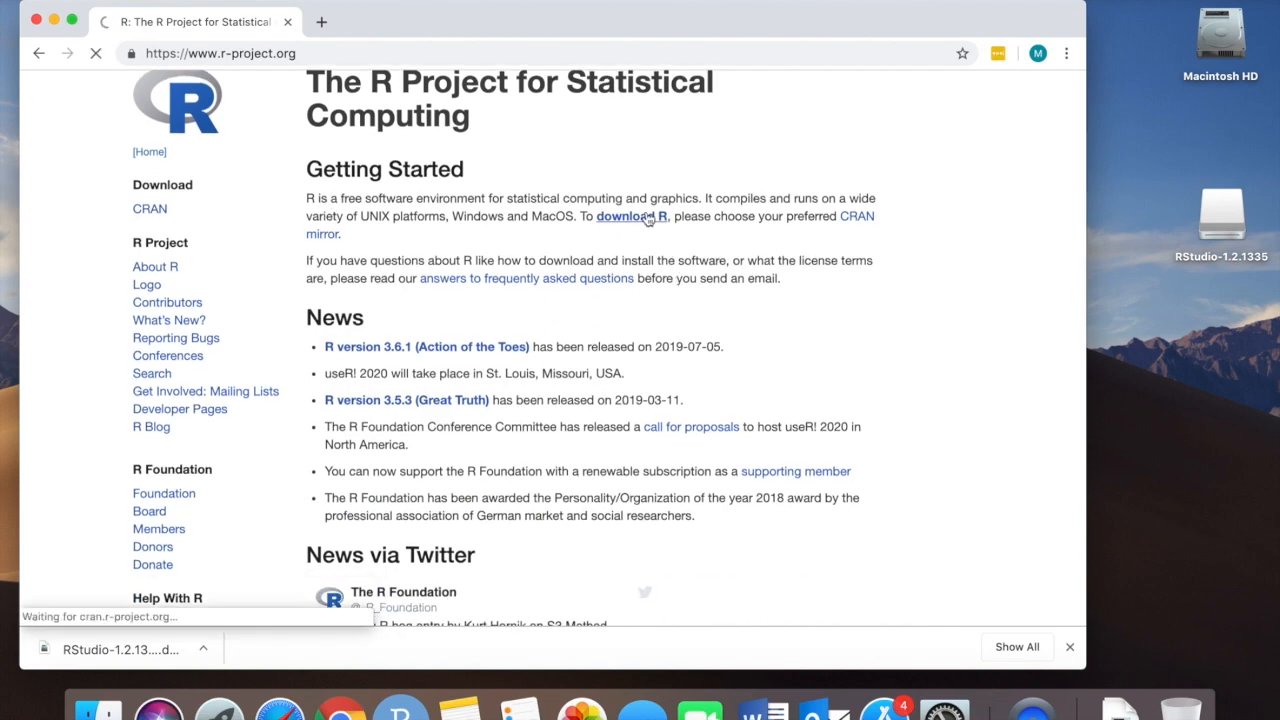
- Browse the CRAN Mirrors list to USA and choose the cran.stat.ucla.edu mirror
{"action": "left_click", "coordinate": [632, 216]}
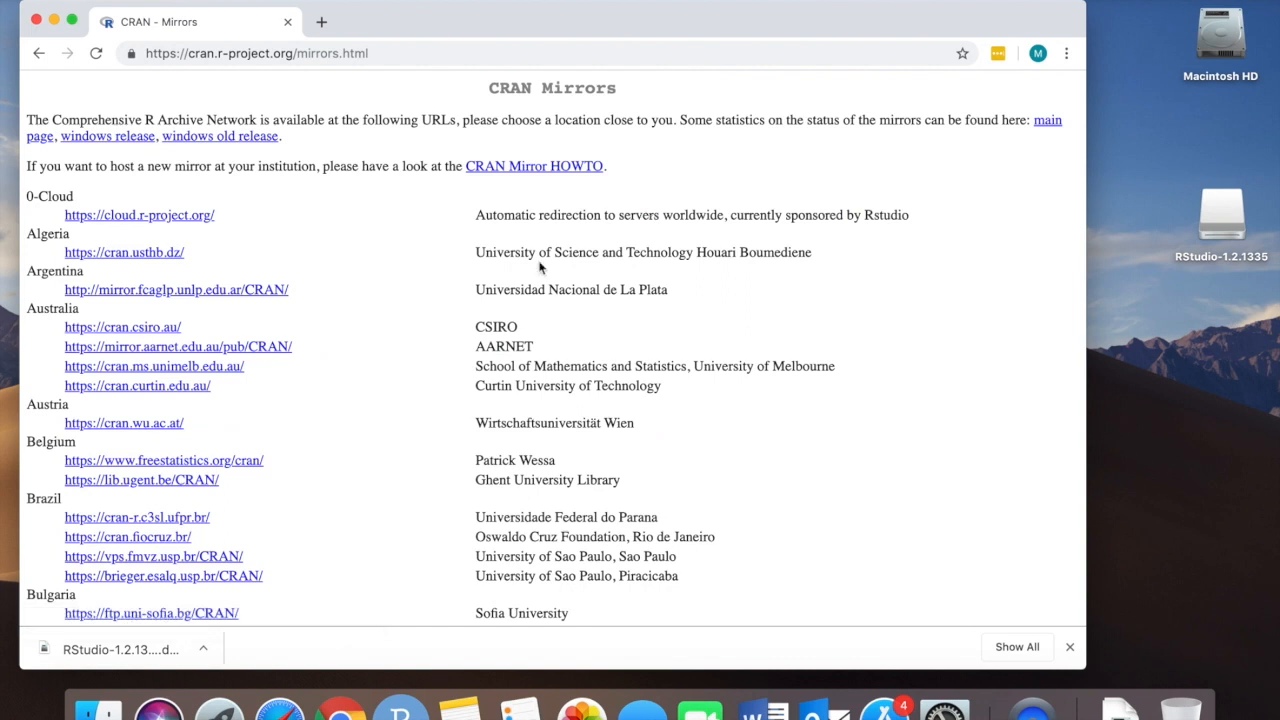
{"action": "mouse_move", "coordinate": [384, 306]}
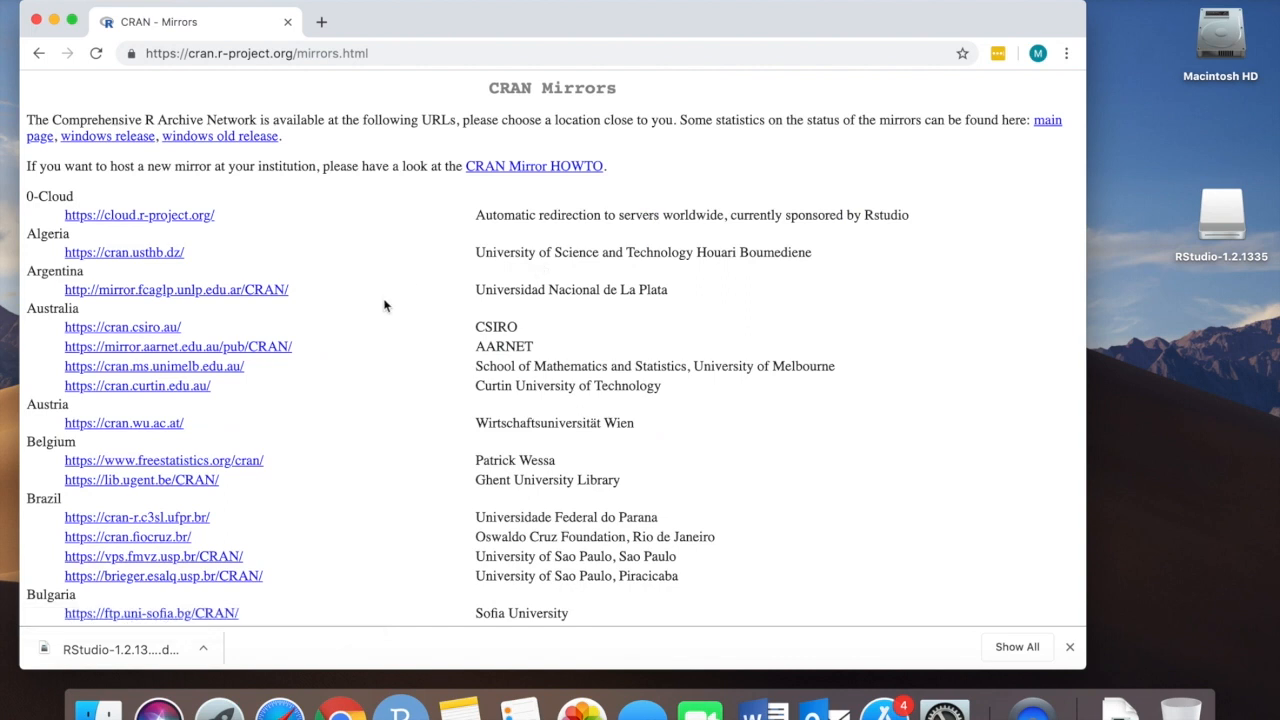
{"action": "type", "text": "unit"}
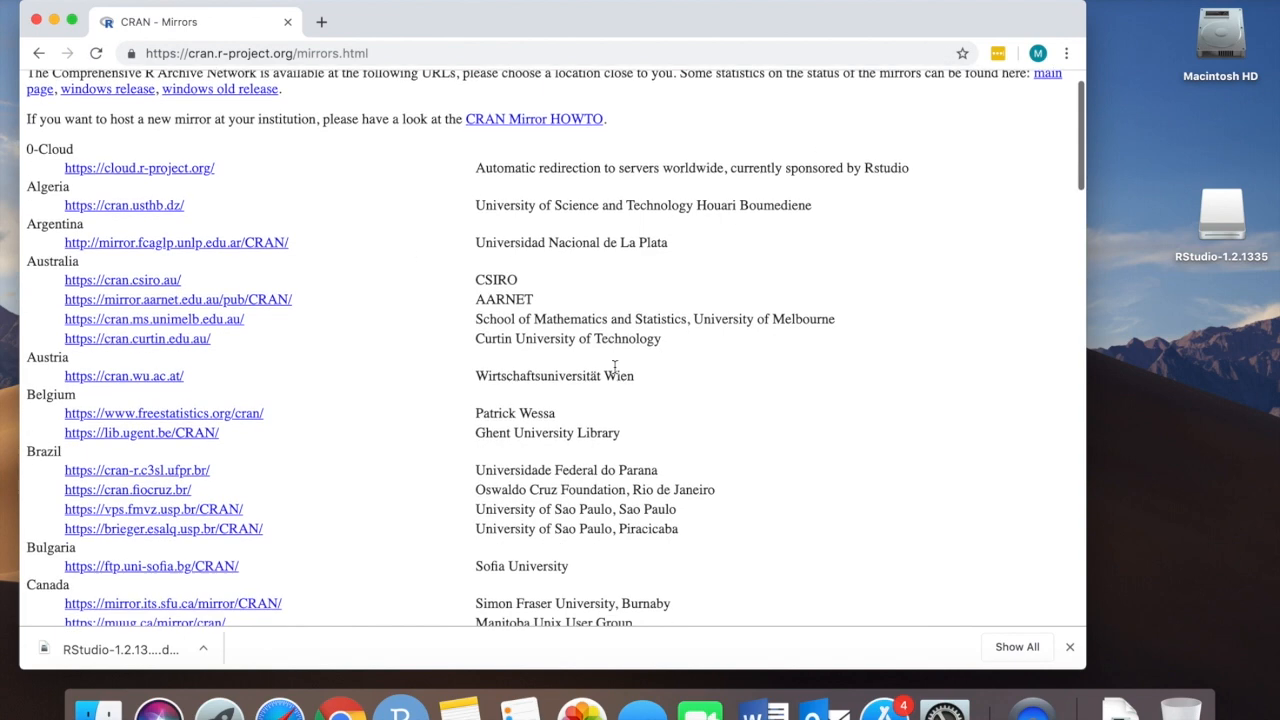
{"action": "scroll", "scroll_direction": "up", "scroll_amount": 3}
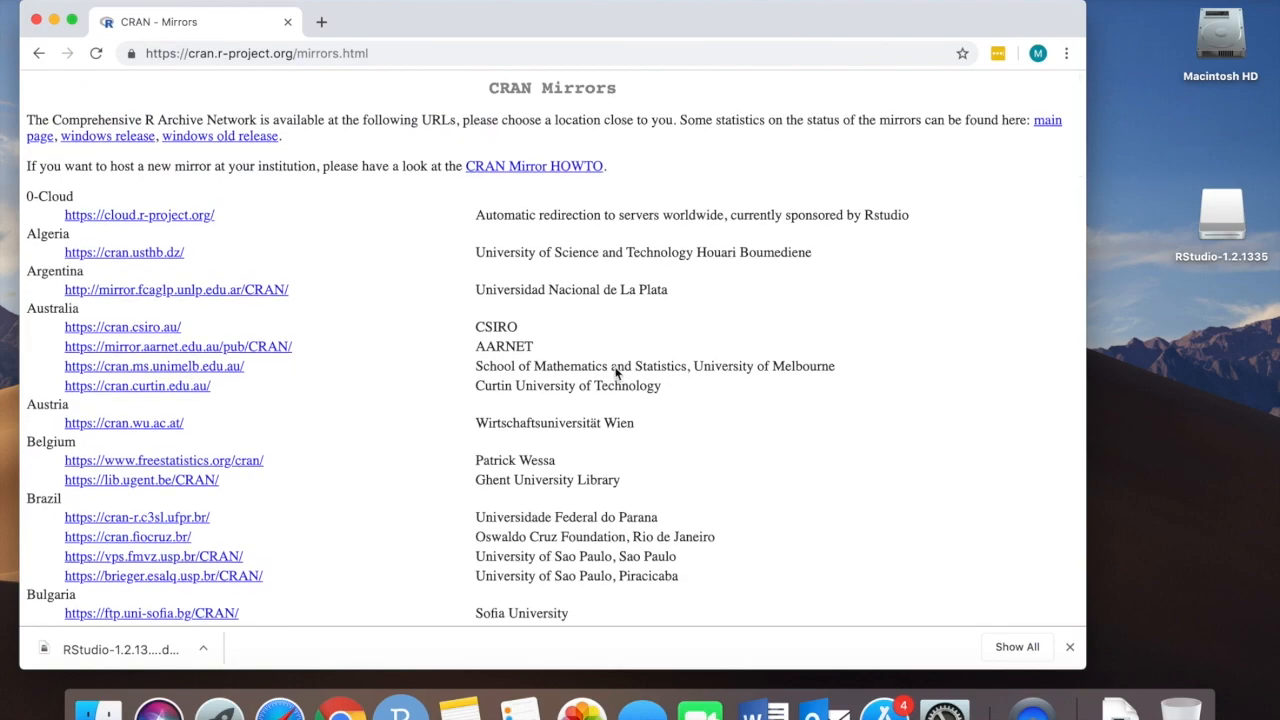
{"action": "scroll", "scroll_direction": "down", "scroll_amount": 3}
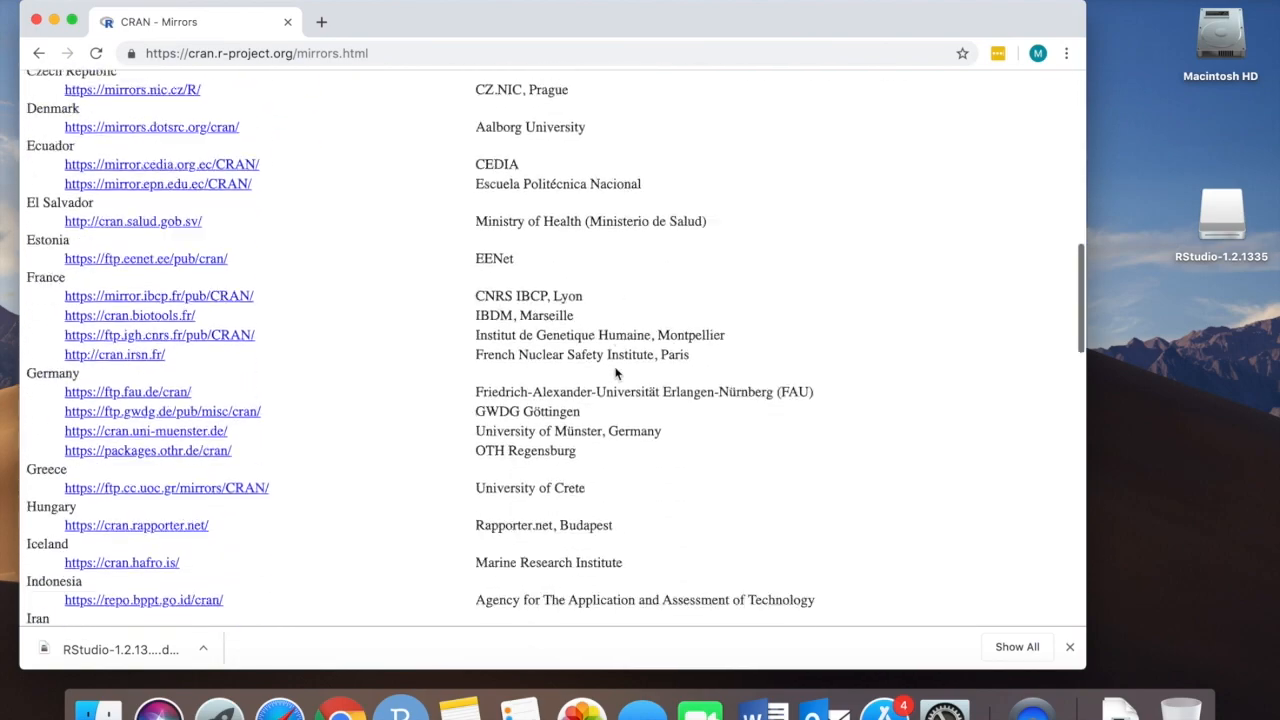
{"action": "scroll", "scroll_direction": "down", "scroll_amount": 3}
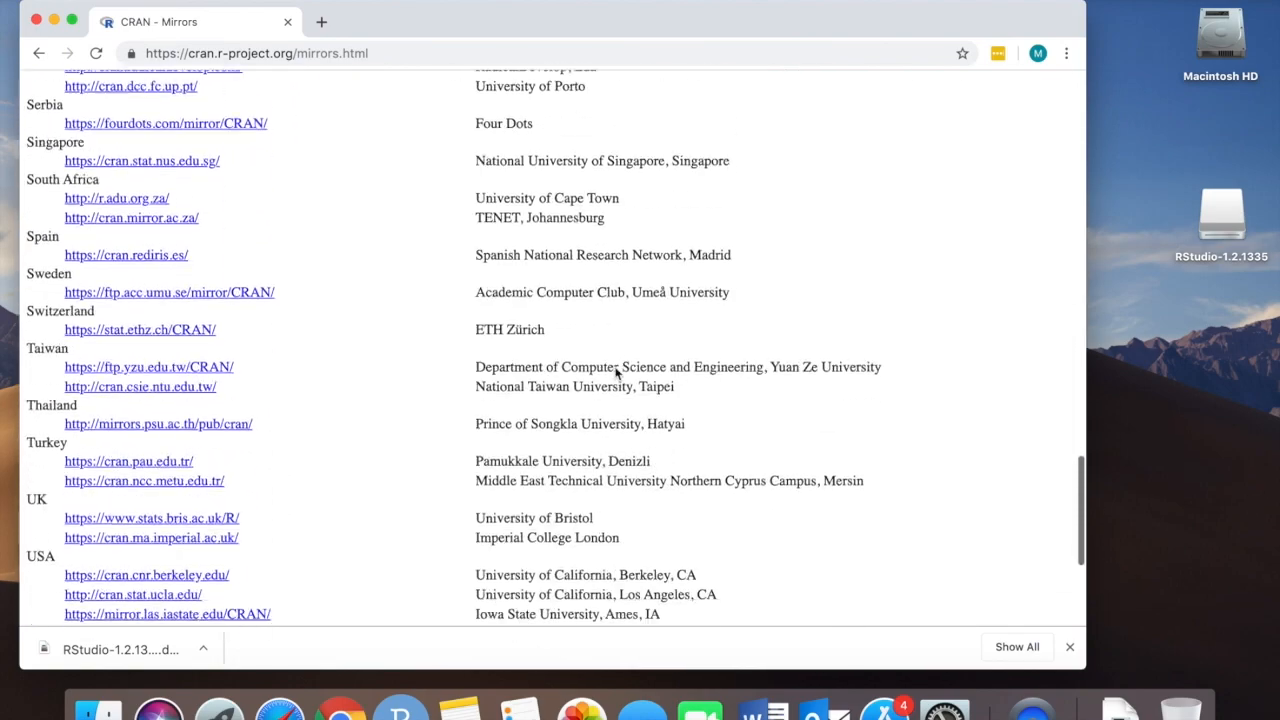
{"action": "scroll", "scroll_direction": "down", "scroll_amount": 3}
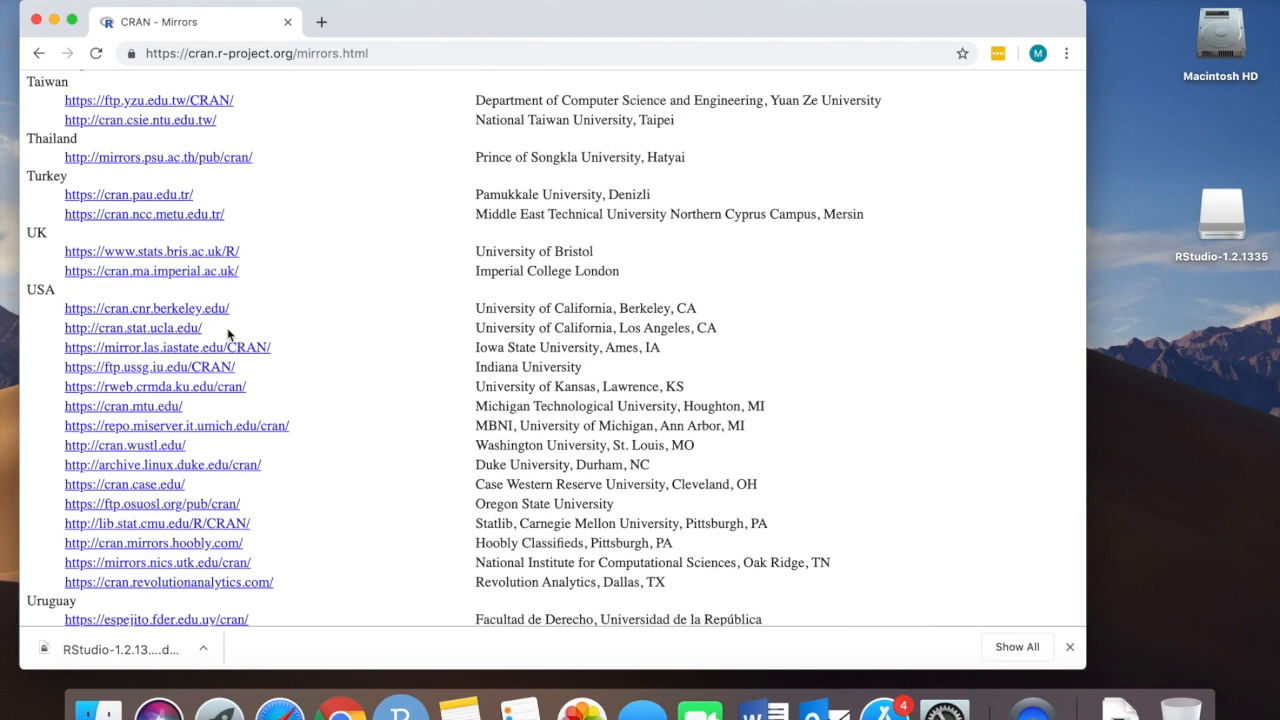
{"action": "scroll", "scroll_direction": "down", "scroll_amount": 3}
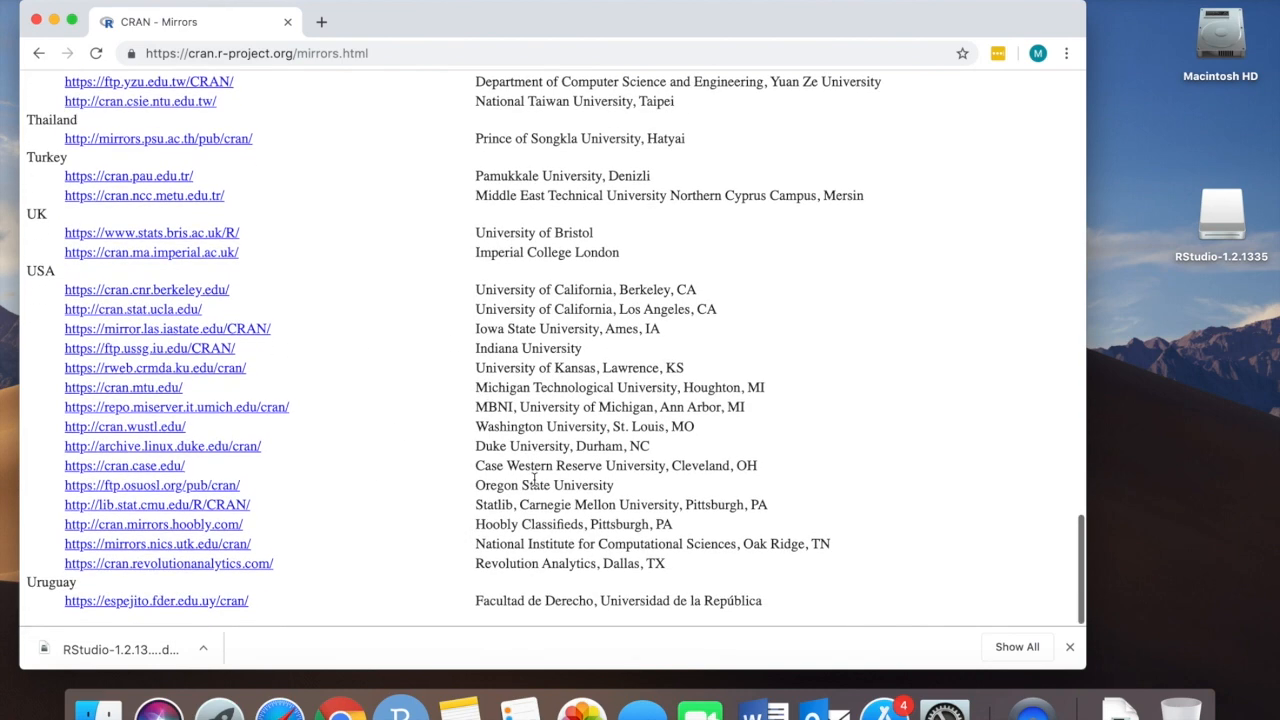
{"action": "left_click", "coordinate": [132, 308]}
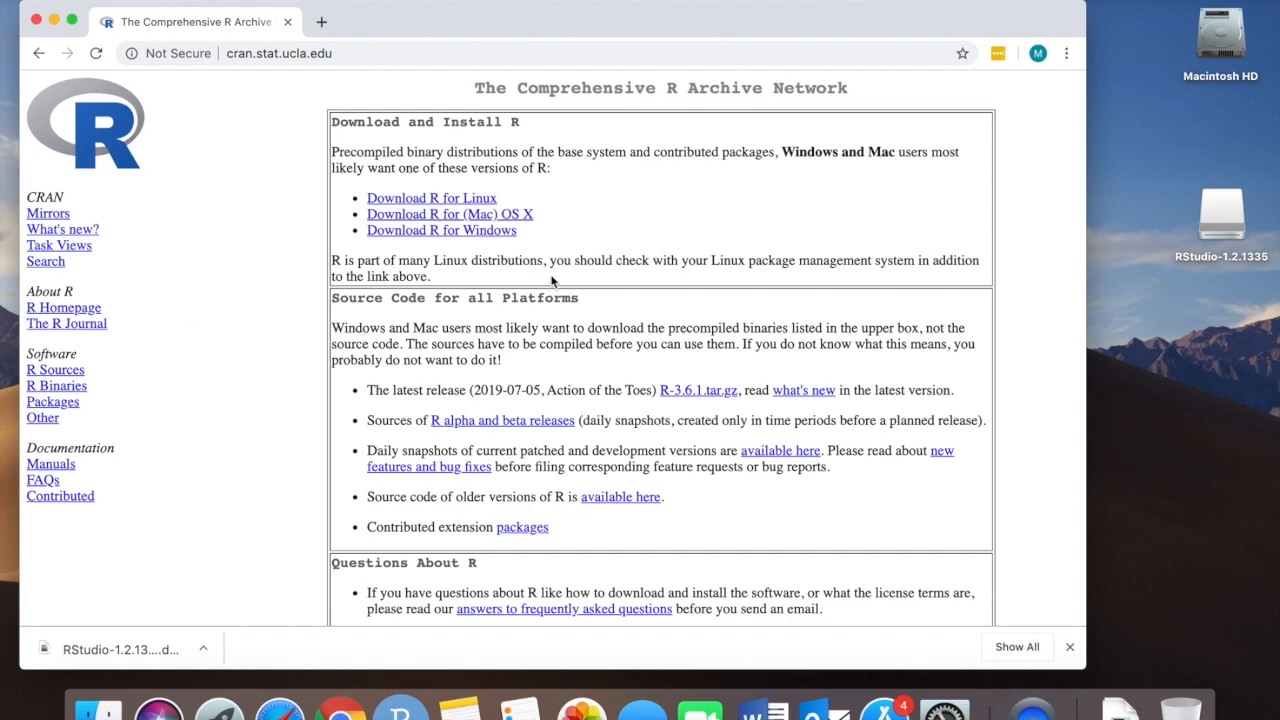
{"action": "mouse_move", "coordinate": [518, 216]}
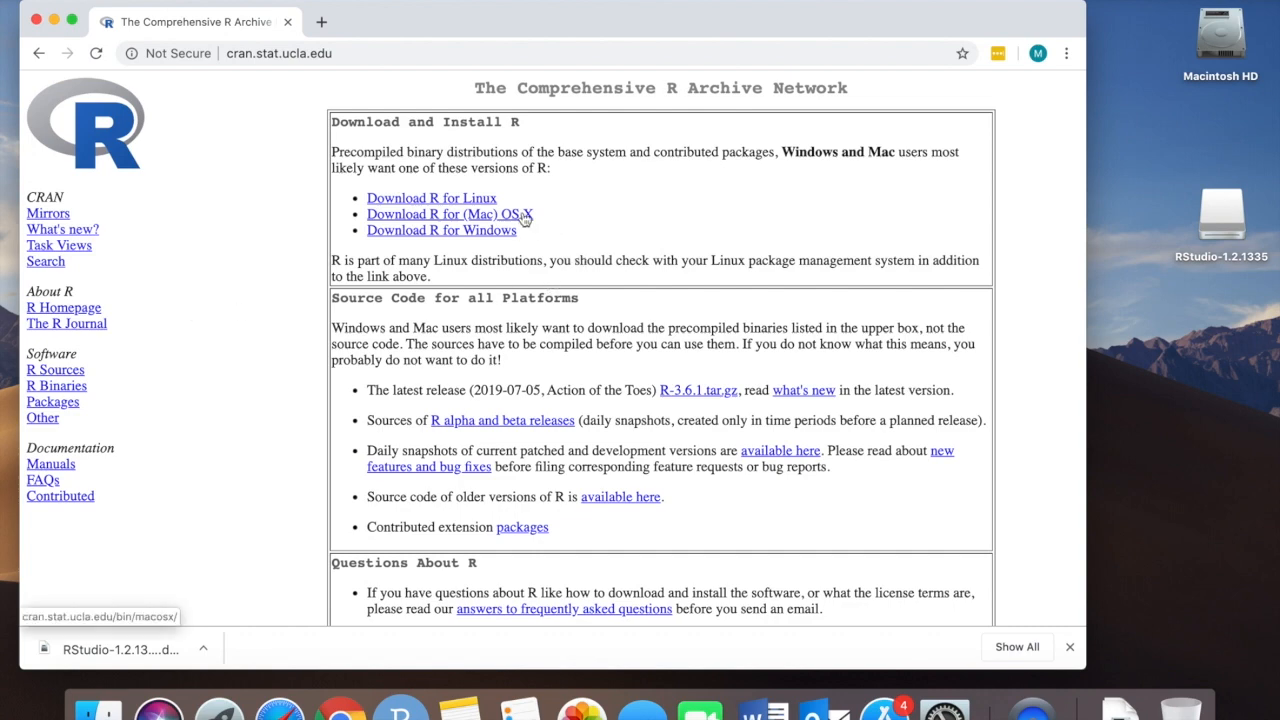
- Download R-3.6.1.pkg from the mirror's Download R for (Mac) OS X page
{"action": "left_click", "coordinate": [440, 214]}
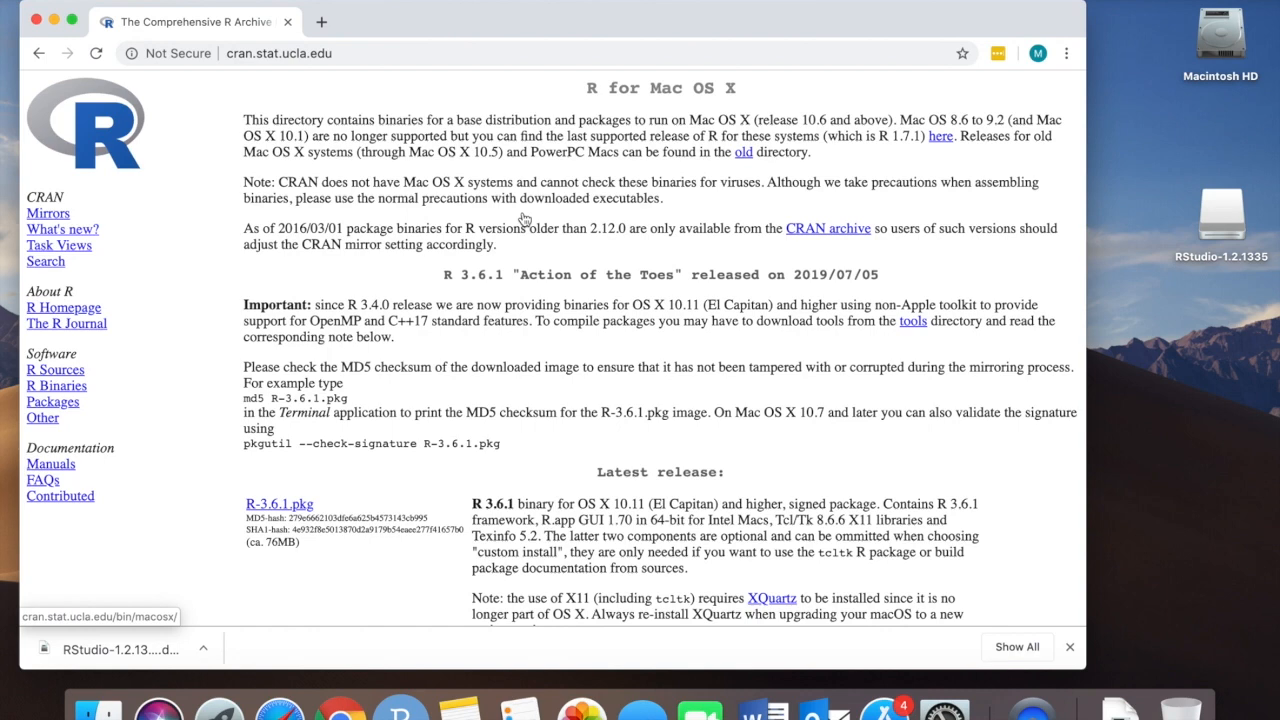
{"action": "scroll", "scroll_direction": "down", "scroll_amount": 3}
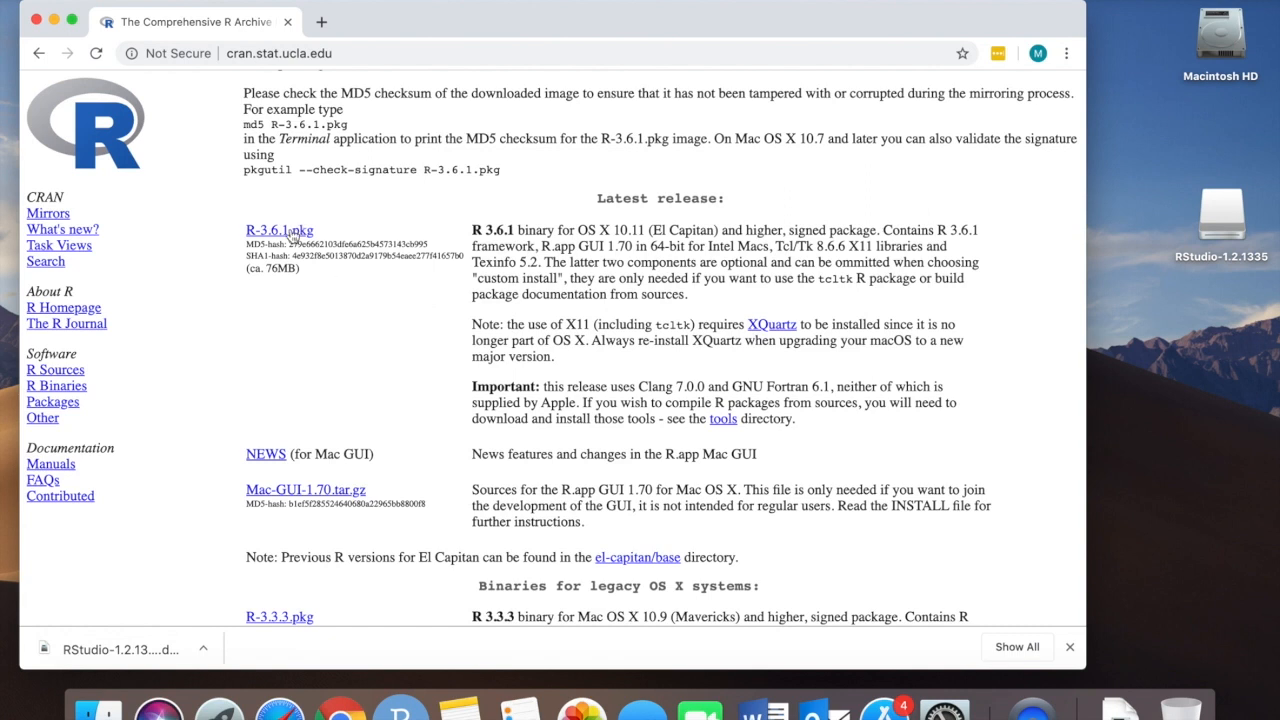
{"action": "mouse_move", "coordinate": [280, 230]}
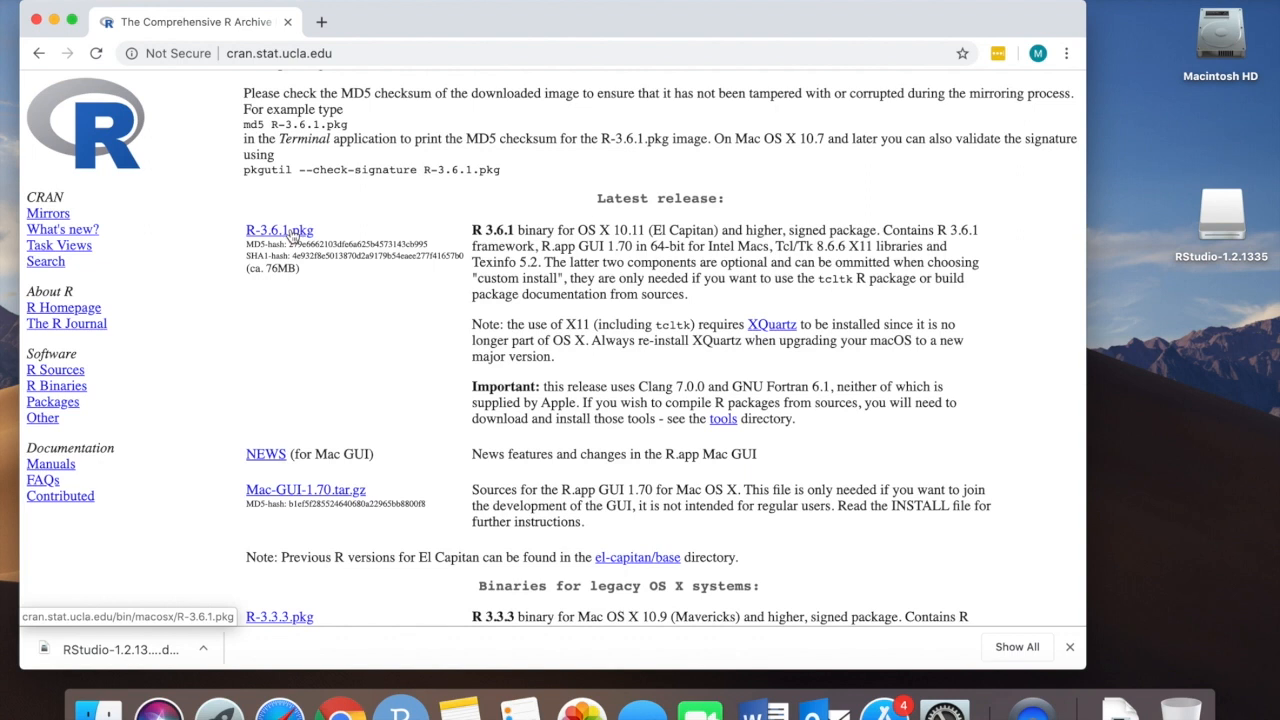
{"action": "left_click", "coordinate": [280, 230]}
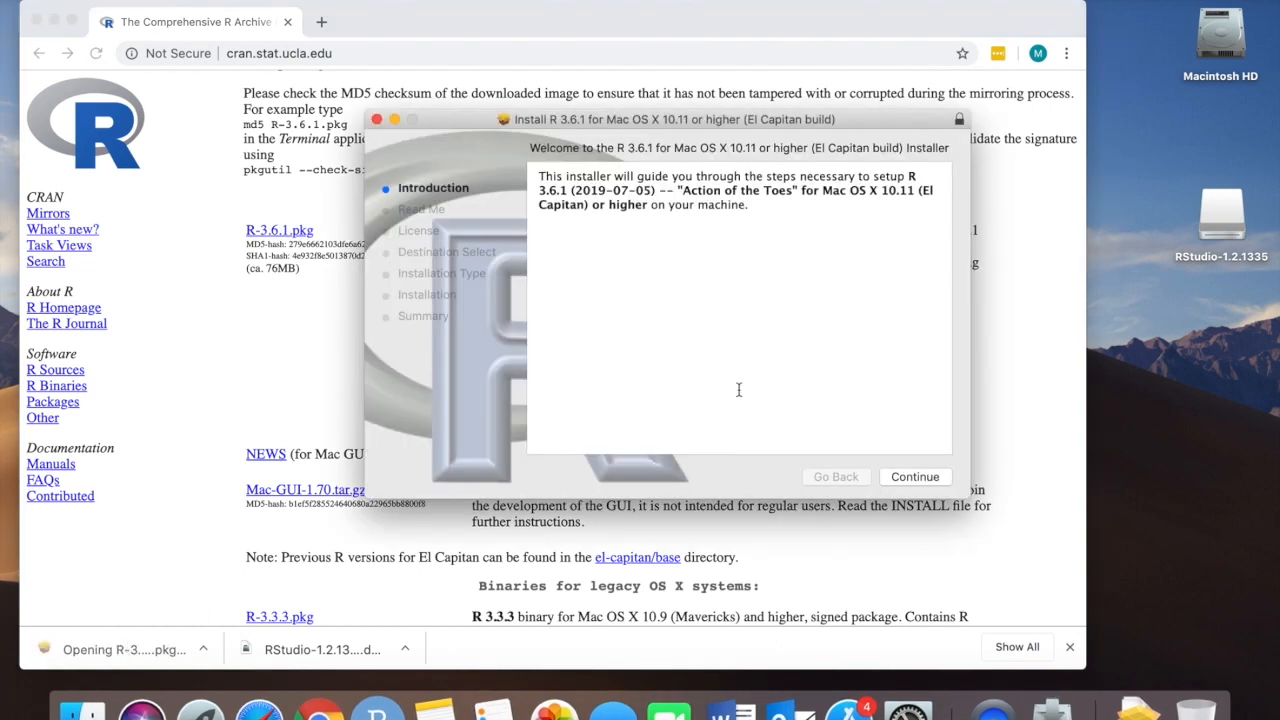
- Install R 3.6.1 on Macintosh HD with password authorization, then trash the installer package
{"action": "left_click", "coordinate": [916, 476]}
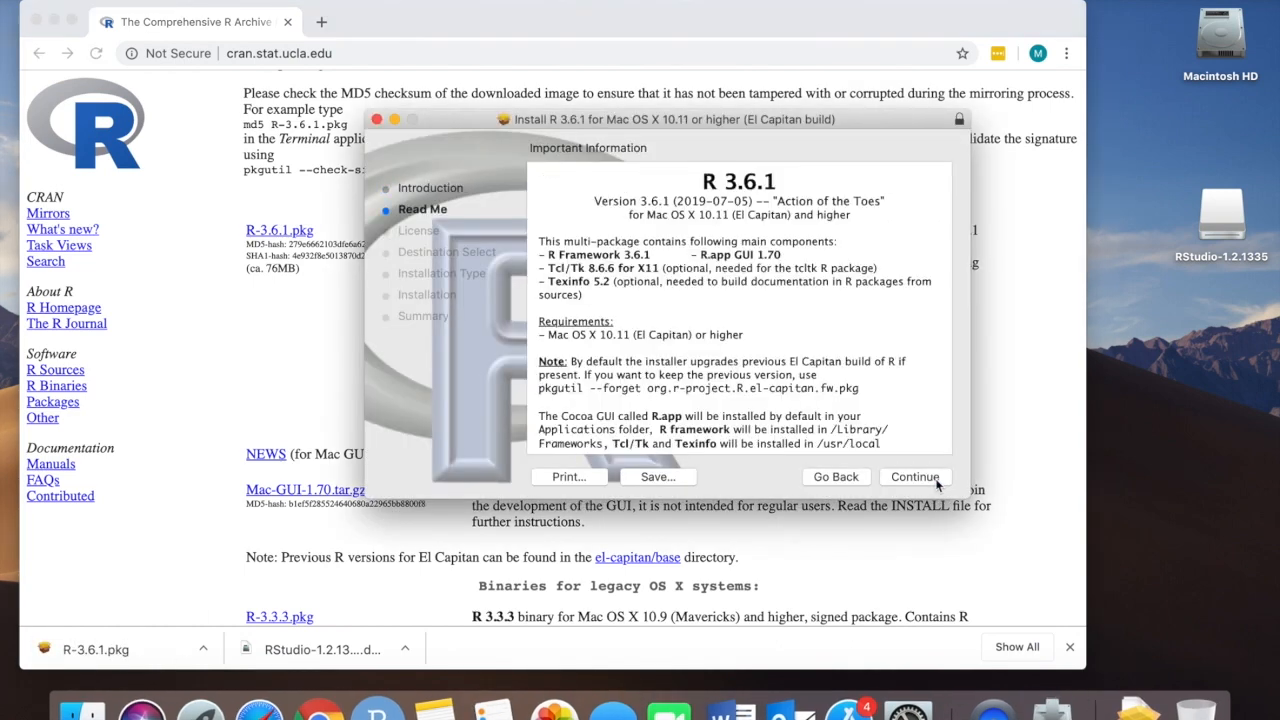
{"action": "left_click", "coordinate": [916, 476]}
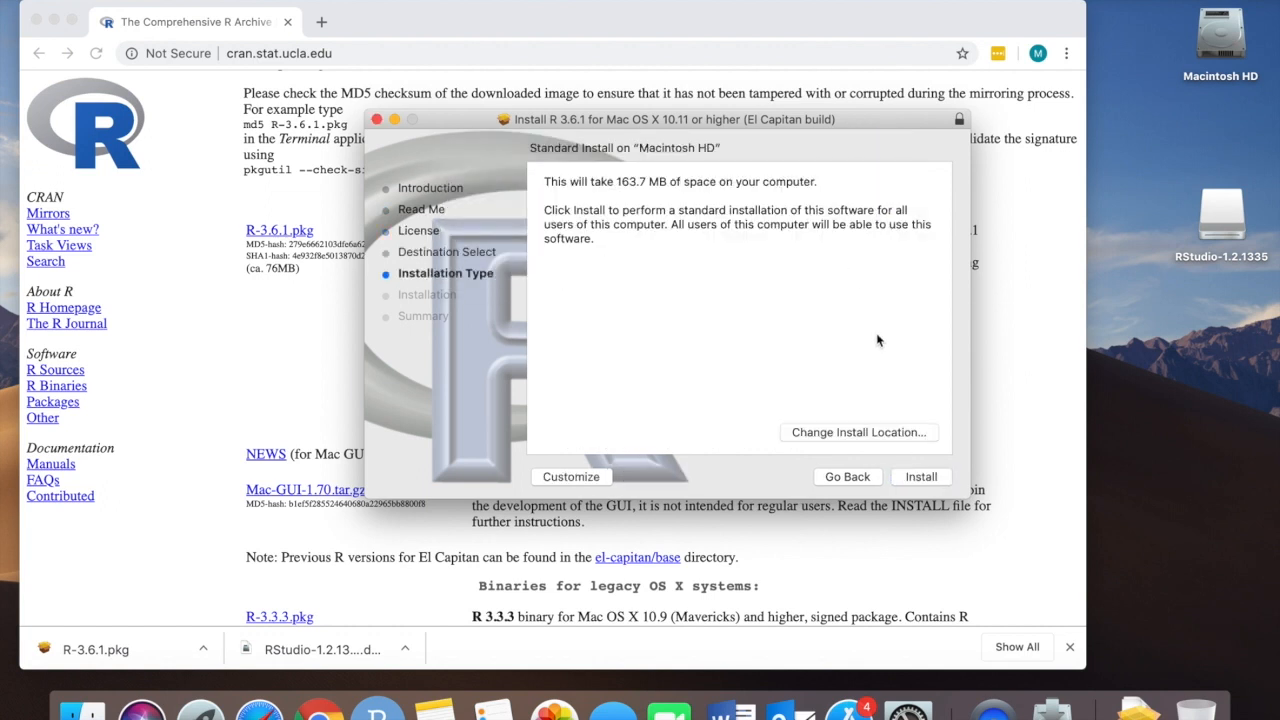
{"action": "left_click", "coordinate": [920, 476]}
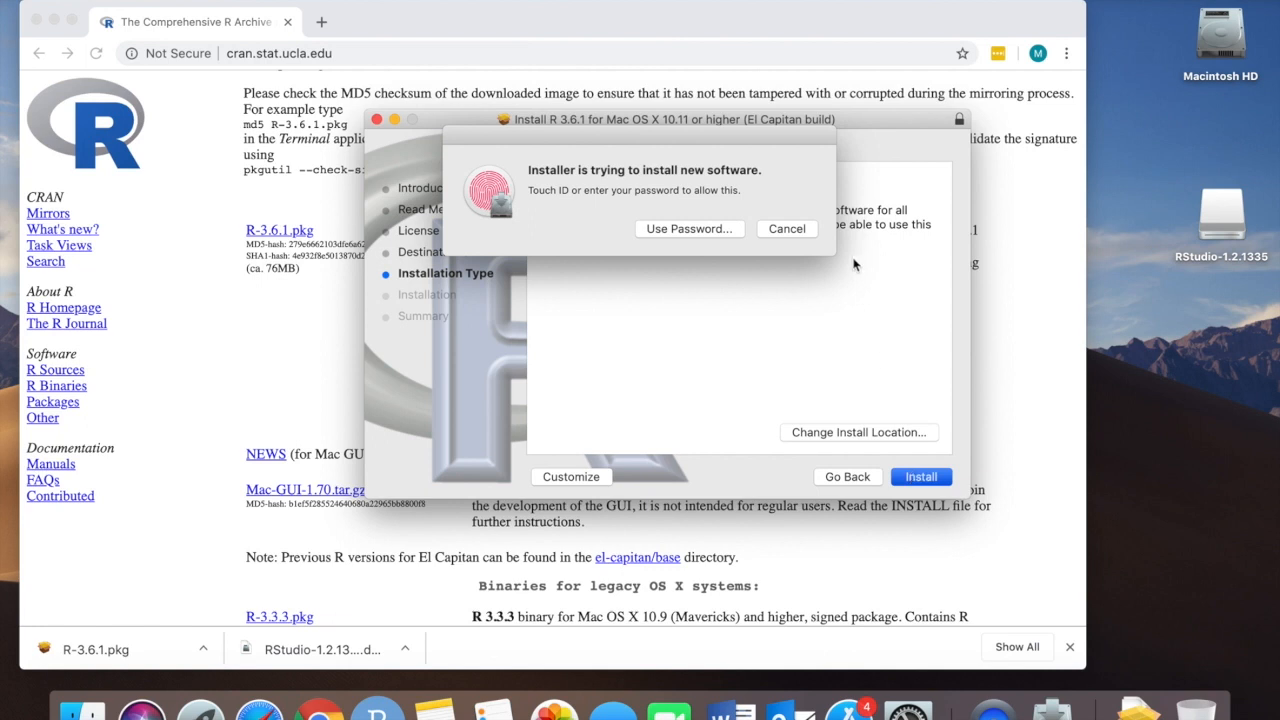
{"action": "left_click", "coordinate": [688, 228]}
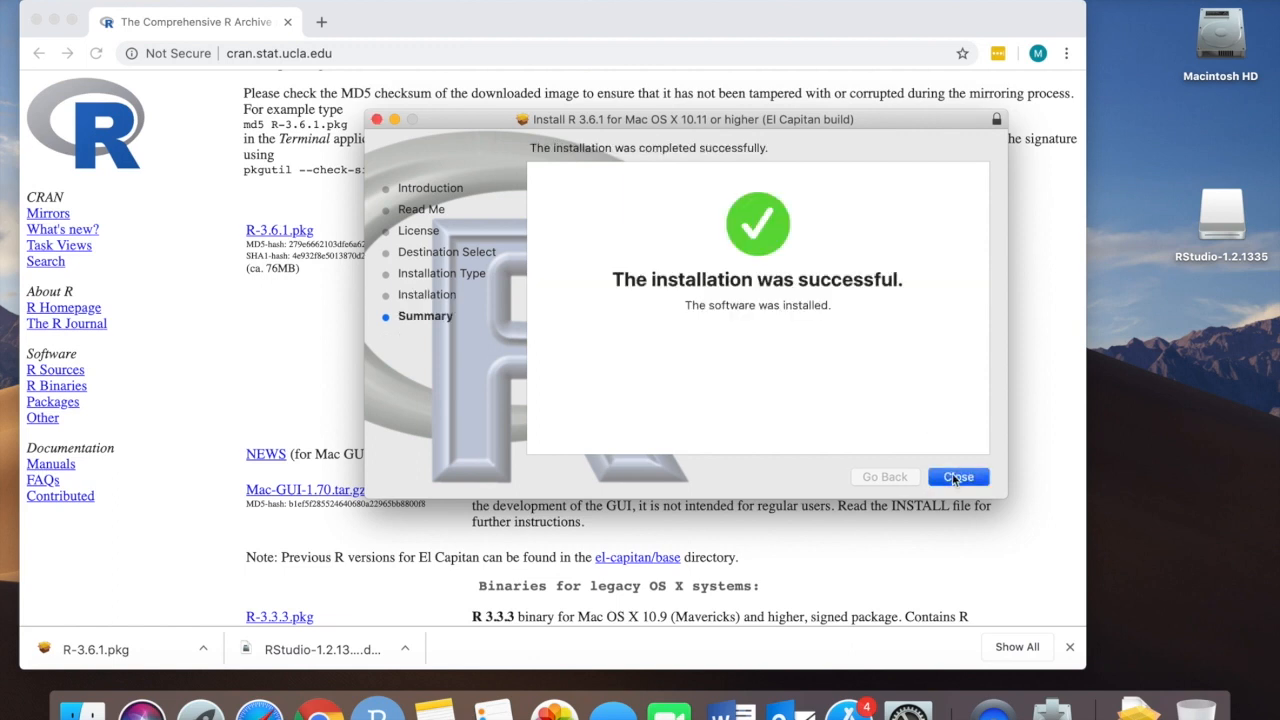
{"action": "left_click", "coordinate": [958, 476]}
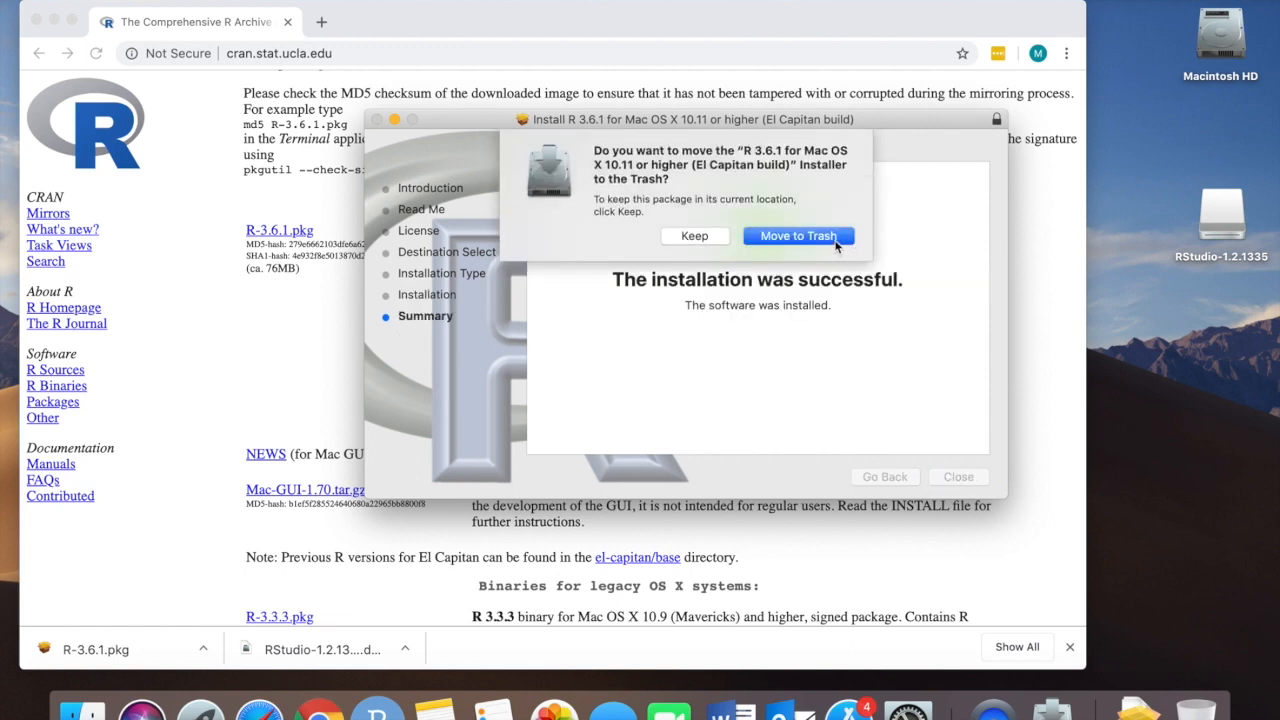
{"action": "left_click", "coordinate": [798, 236]}
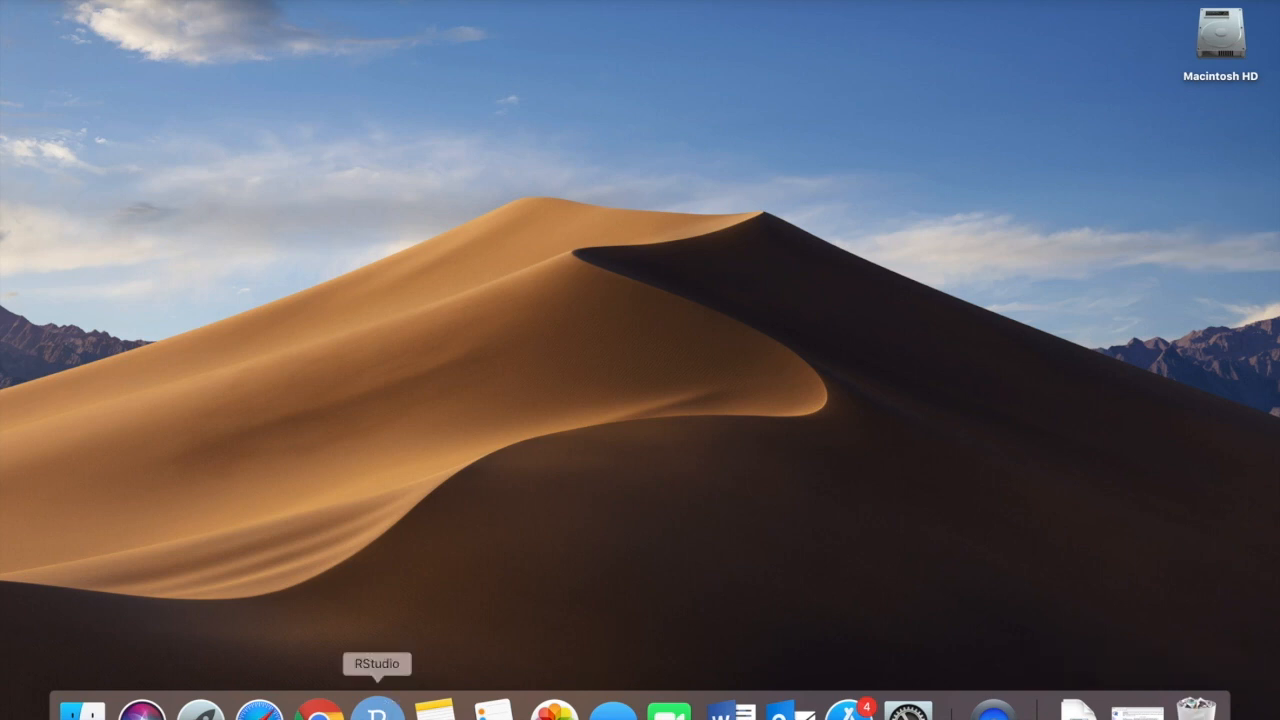
- Launch RStudio with R 3.6.1 in the console, declining the command line developer tools
{"action": "left_click", "coordinate": [376, 708]}
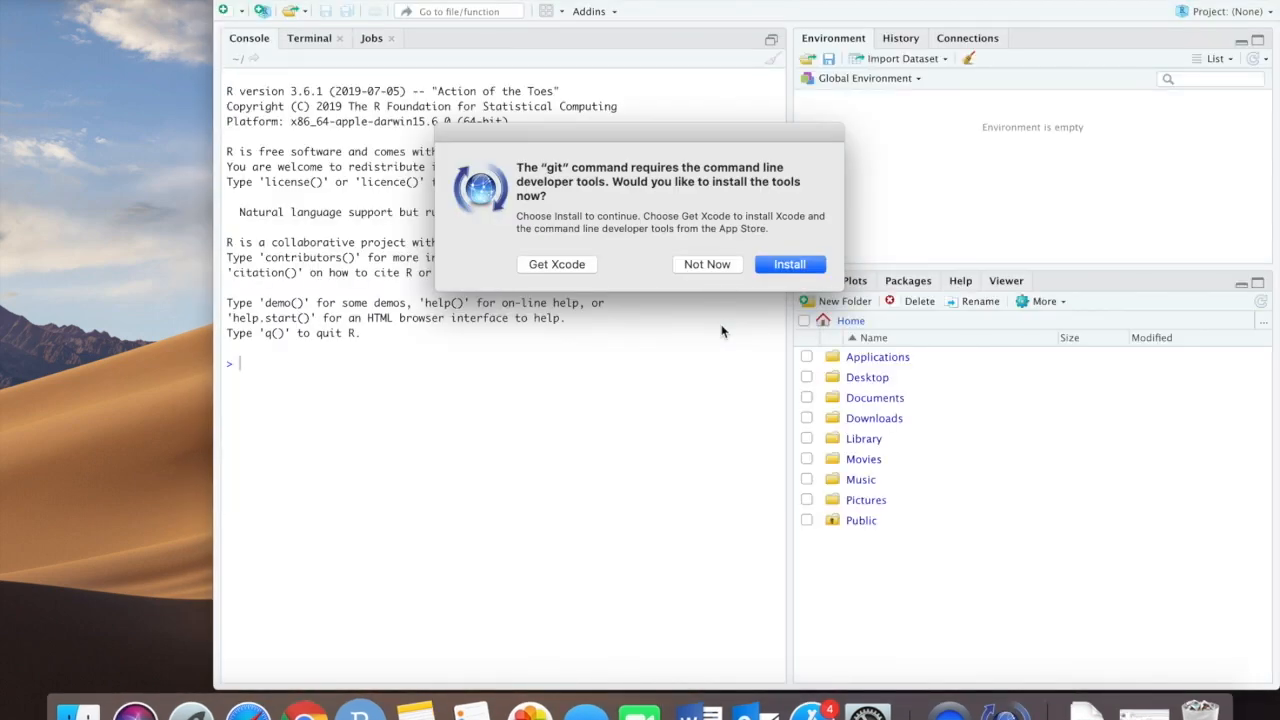
{"action": "left_click", "coordinate": [706, 264]}
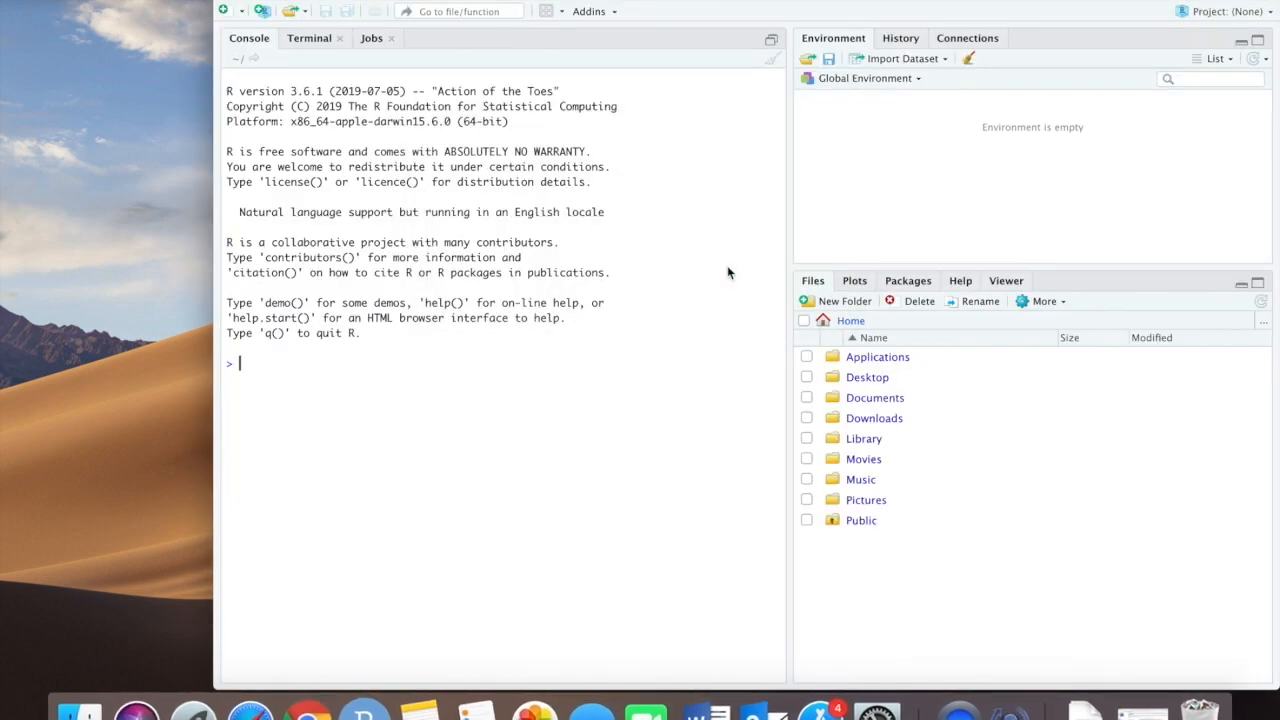
{"action": "mouse_move", "coordinate": [592, 412]}
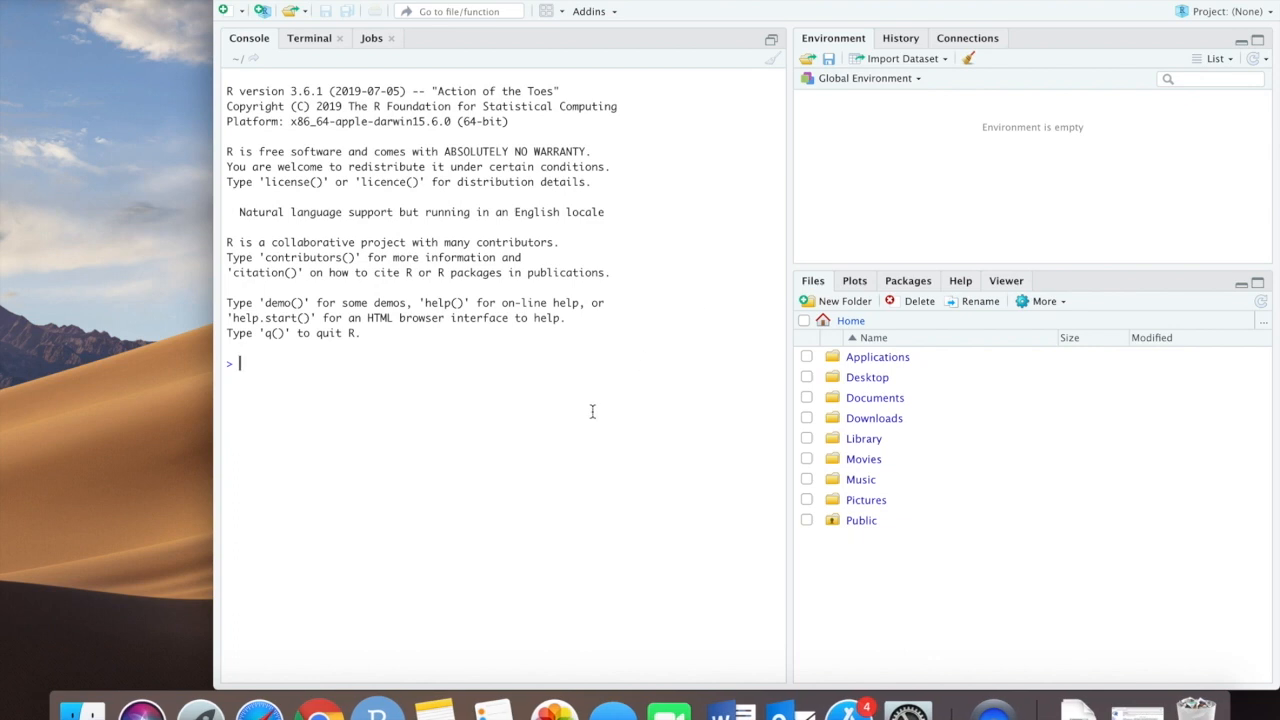